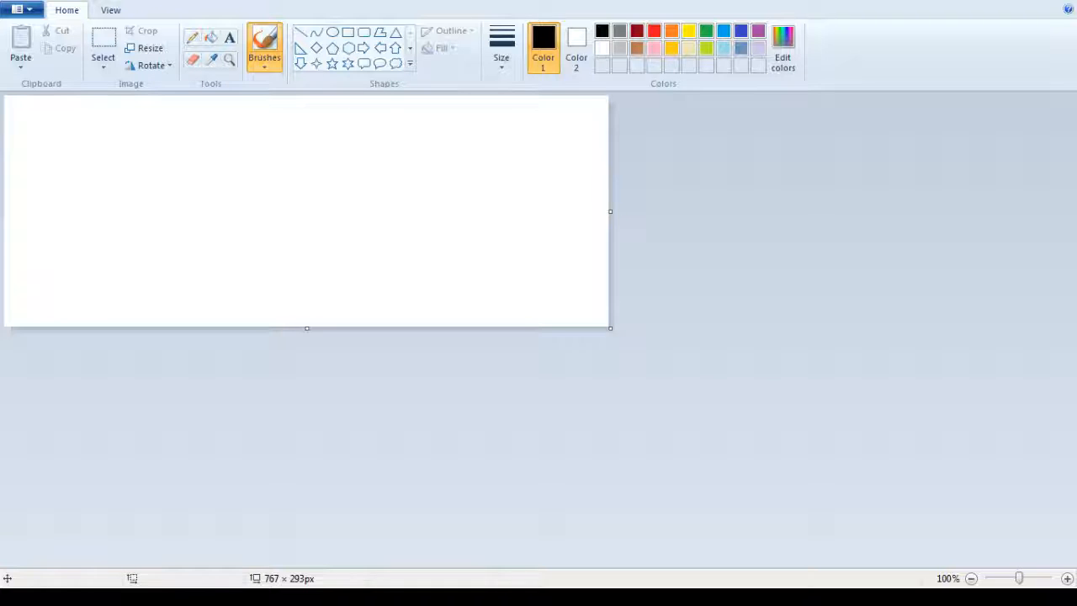
{"action": "mouse_move", "coordinate": [791, 323]}
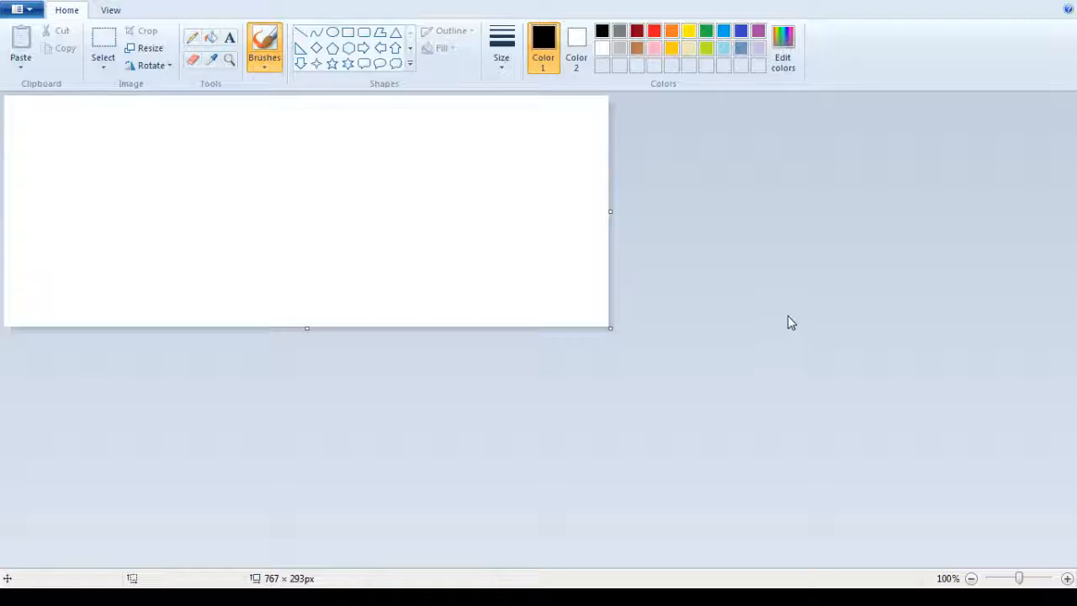
{"action": "mouse_move", "coordinate": [687, 374]}
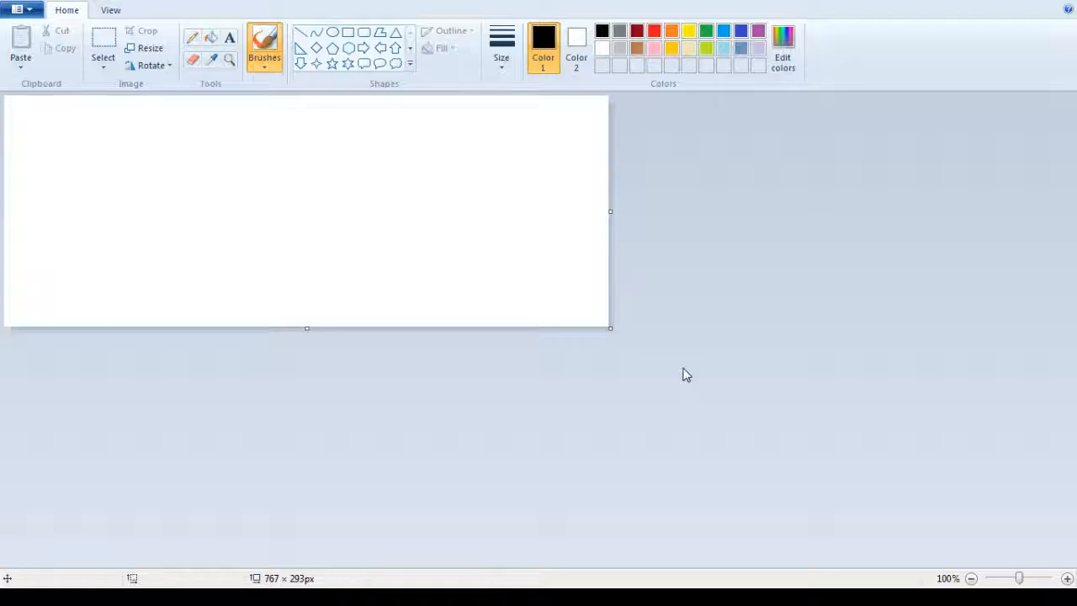
{"action": "mouse_move", "coordinate": [610, 330]}
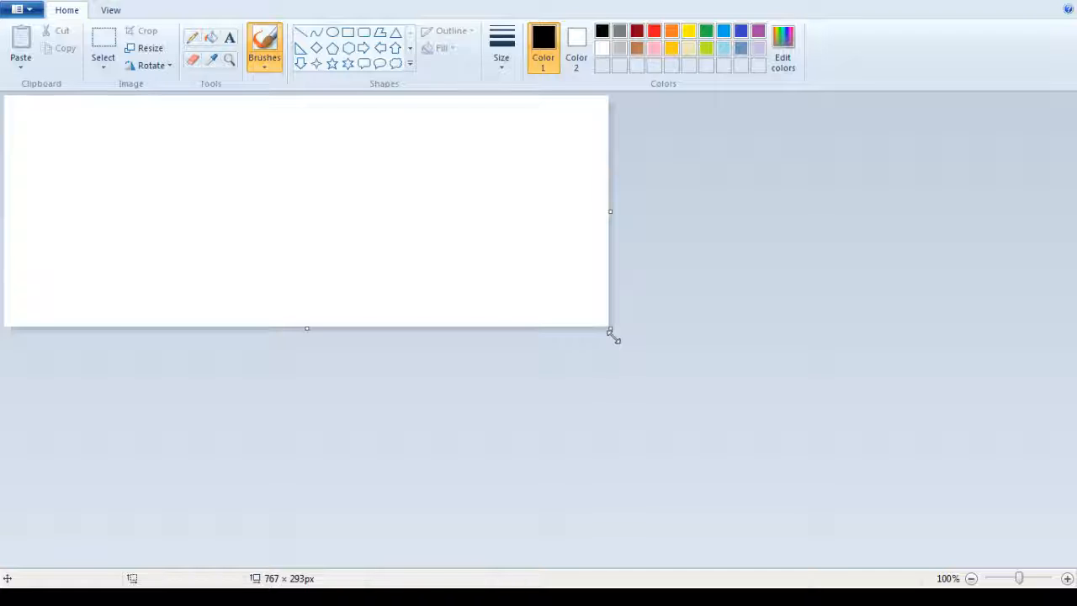
- Enlarge the blank canvas to about 1360 × 624 pixels by dragging its corner handle
{"action": "left_click_drag", "start_coordinate": [609, 333], "coordinate": [845, 486]}
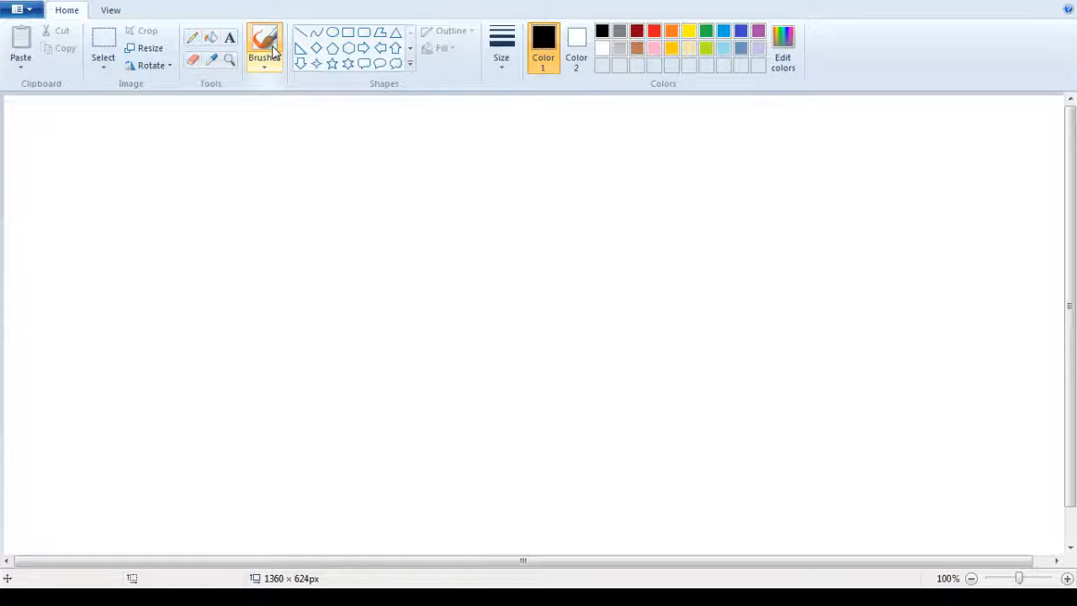
{"action": "left_click", "coordinate": [502, 42]}
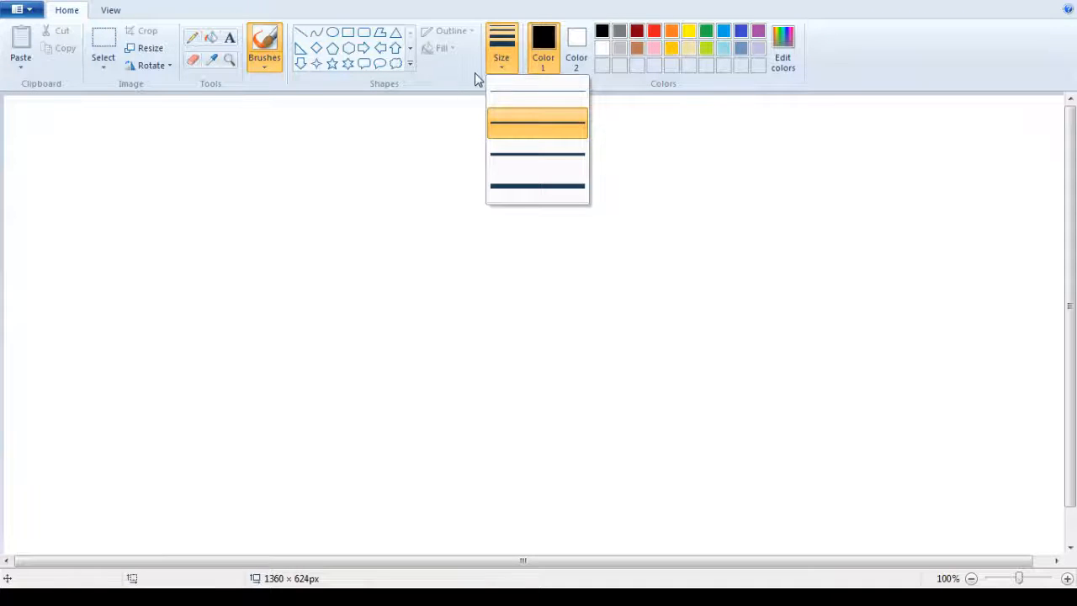
{"action": "mouse_move", "coordinate": [535, 185]}
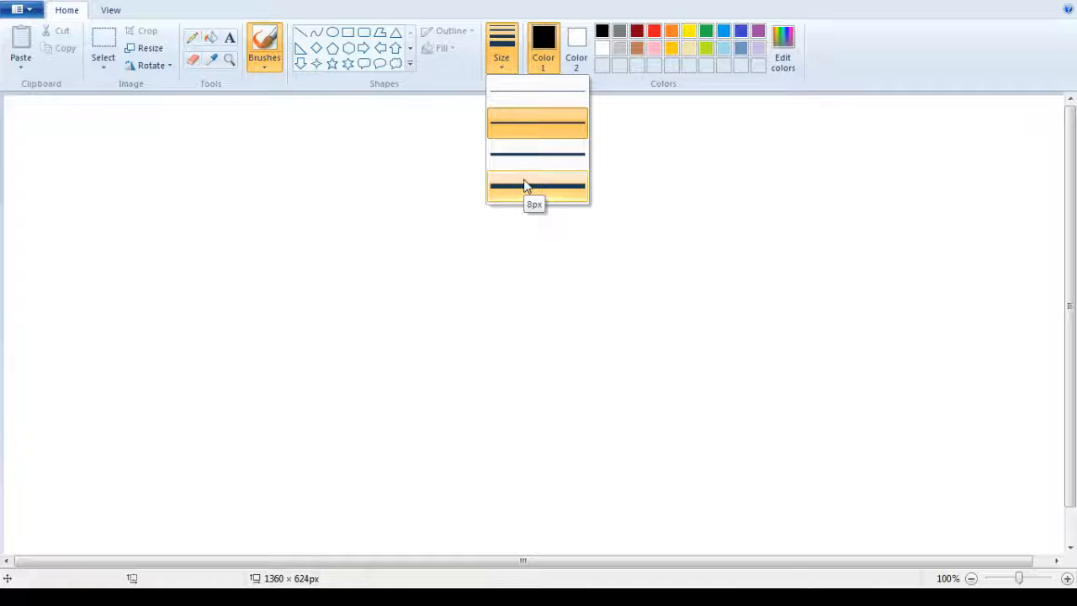
{"action": "left_click", "coordinate": [538, 185]}
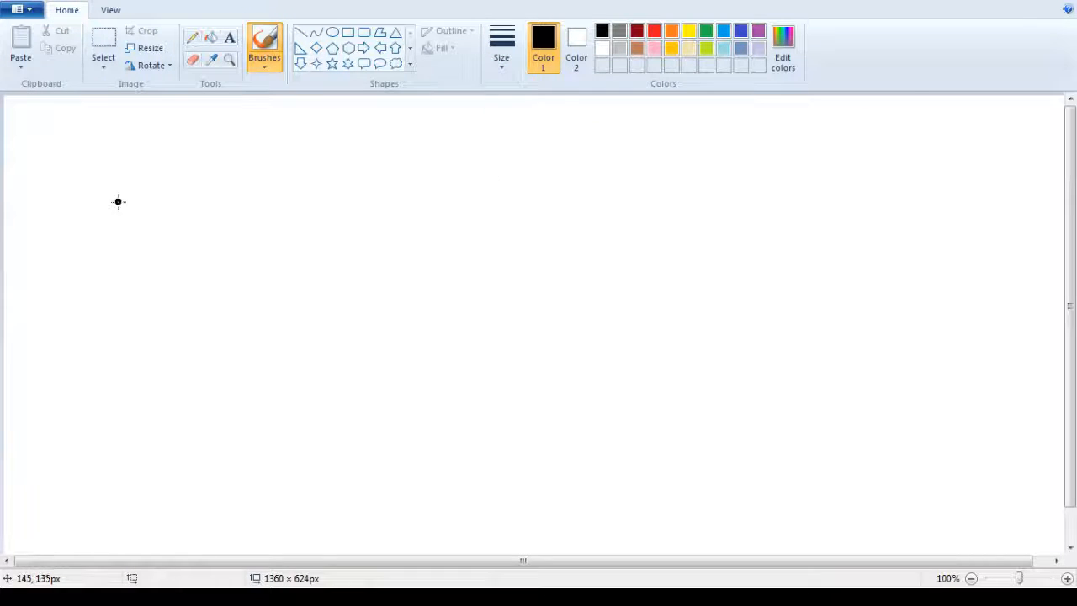
{"action": "left_click_drag", "start_coordinate": [126, 276], "coordinate": [192, 203]}
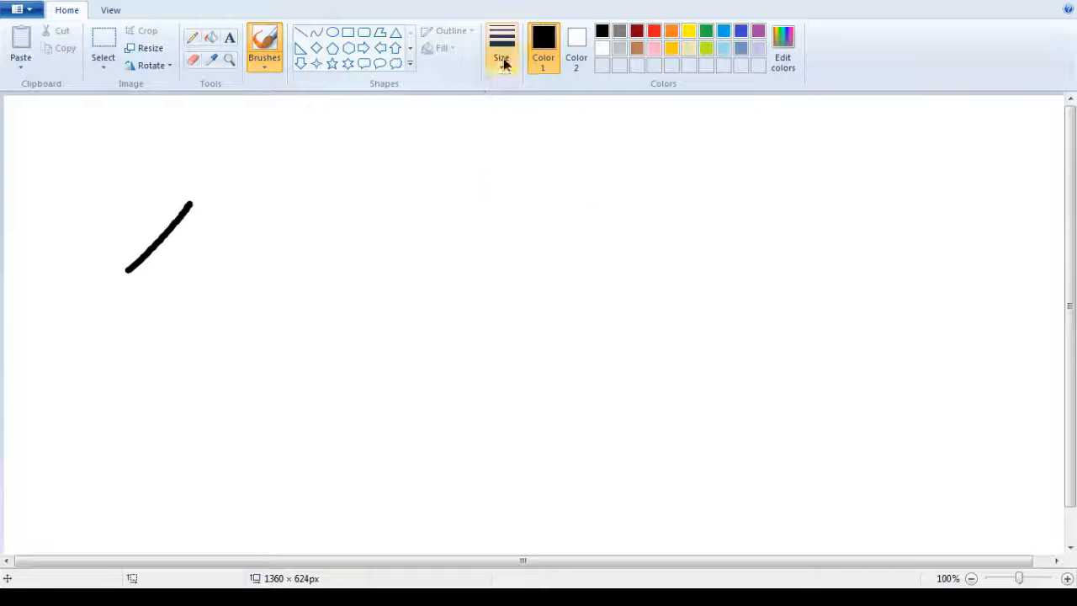
{"action": "left_click_drag", "start_coordinate": [217, 229], "coordinate": [161, 296]}
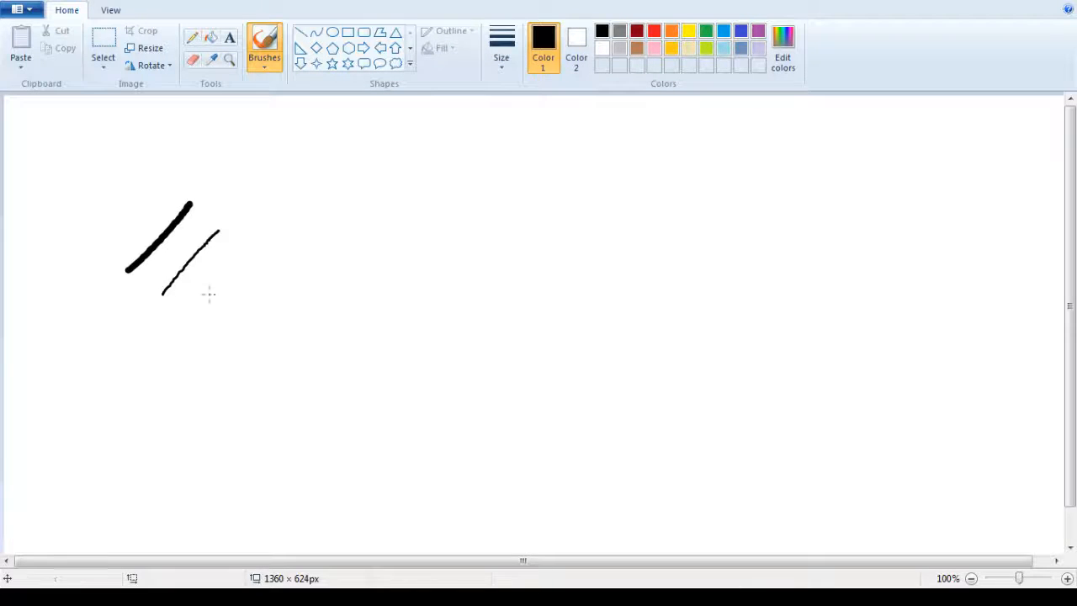
{"action": "left_click_drag", "start_coordinate": [244, 227], "coordinate": [165, 294]}
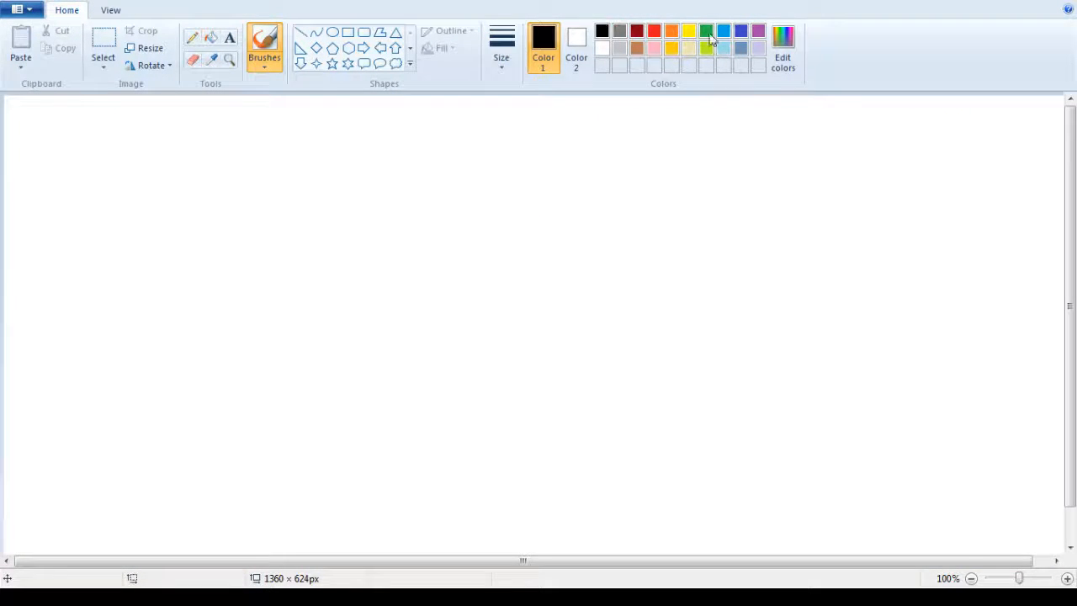
- Mix a custom olive green (about R100 G108 B70) in Edit Colors and make it Color 1
{"action": "left_click", "coordinate": [783, 41]}
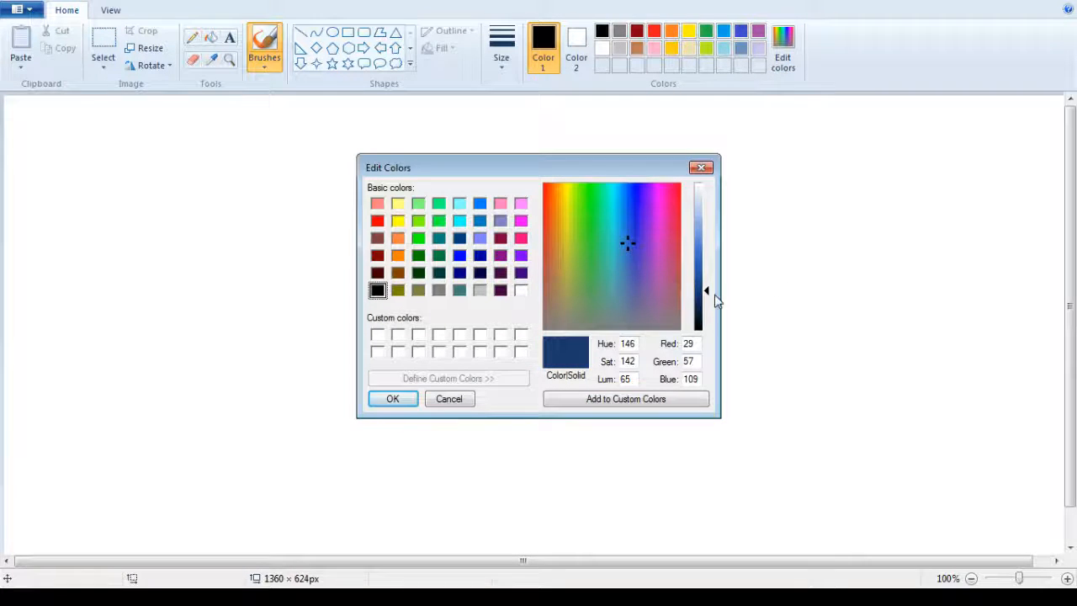
{"action": "left_click", "coordinate": [573, 297]}
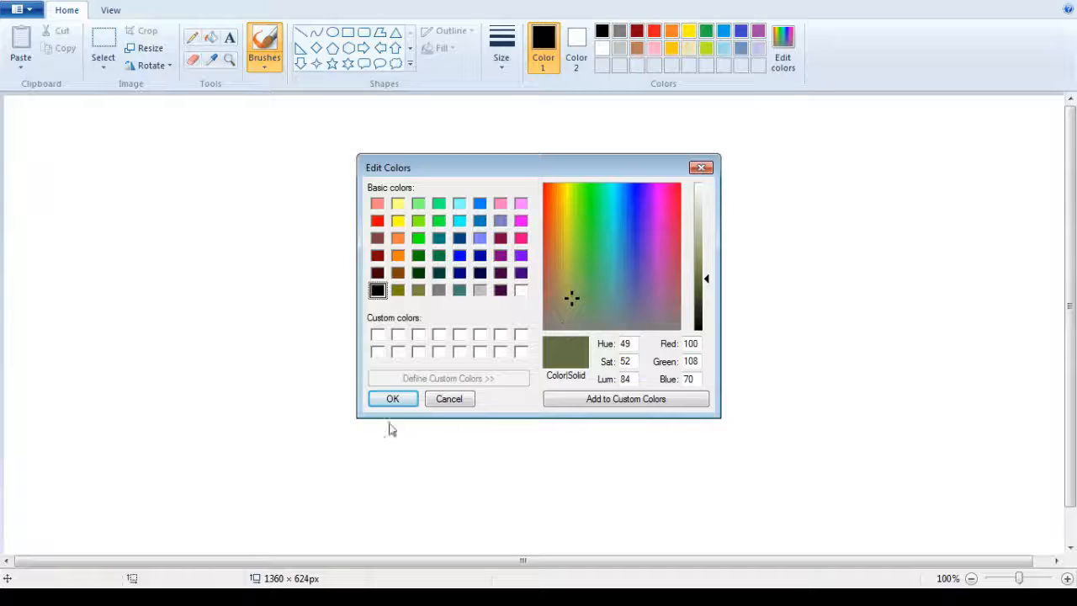
{"action": "left_click", "coordinate": [392, 397]}
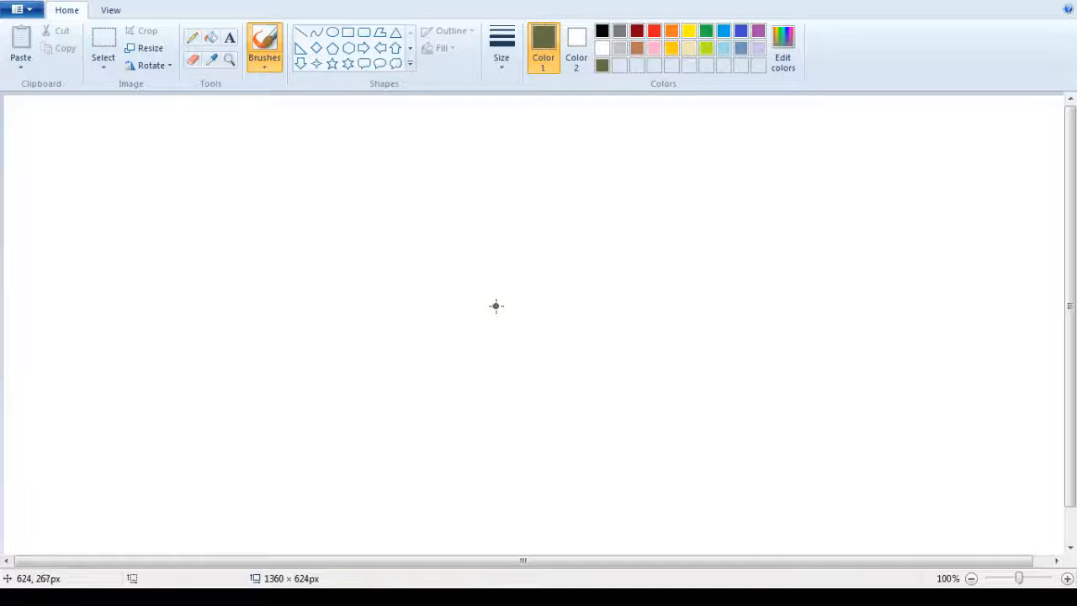
{"action": "mouse_move", "coordinate": [397, 225]}
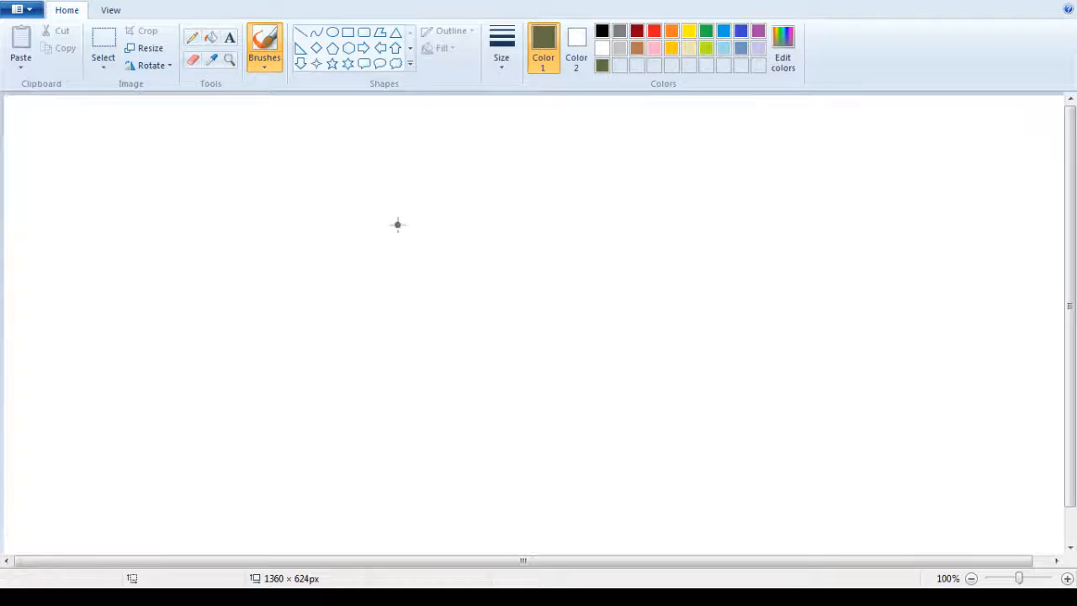
{"action": "mouse_move", "coordinate": [281, 300]}
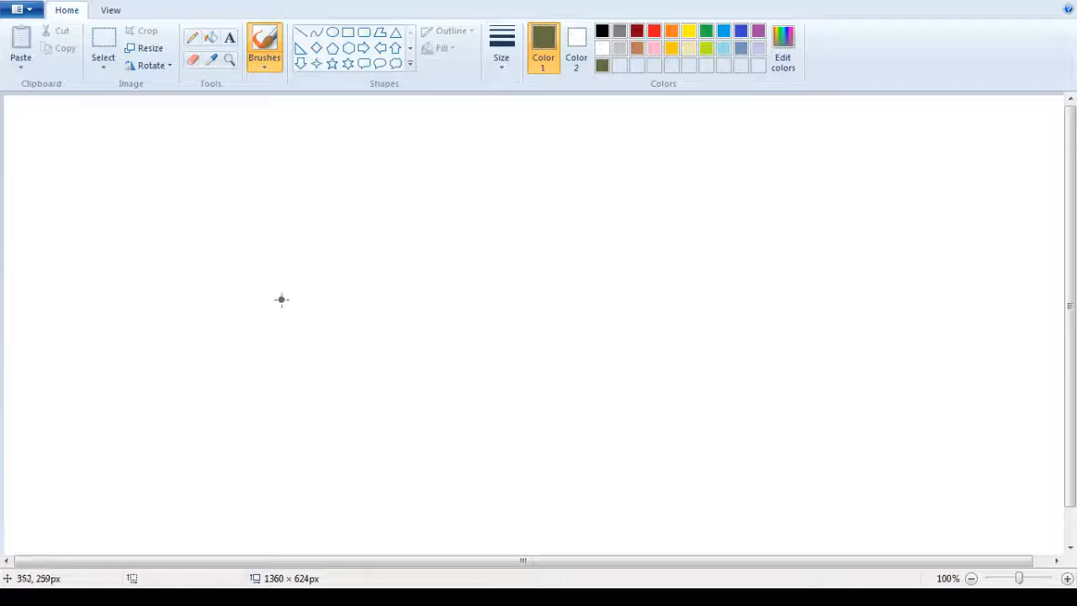
{"action": "mouse_move", "coordinate": [111, 121]}
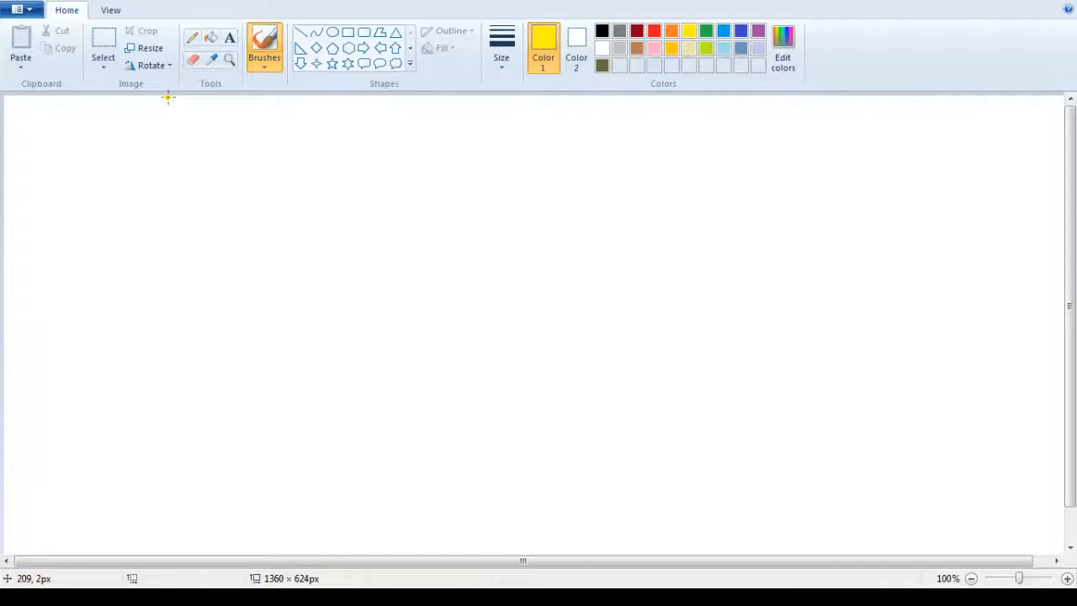
- Brush a filled yellow quarter-circle sun with rays in the canvas's top-left corner
{"action": "left_click_drag", "start_coordinate": [172, 101], "coordinate": [17, 256]}
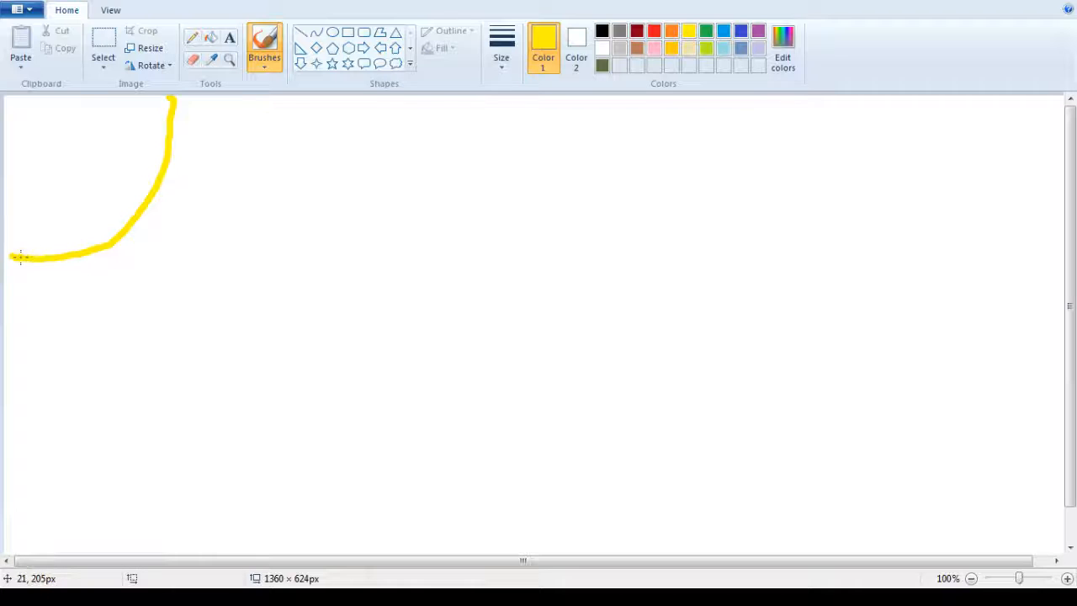
{"action": "left_click_drag", "start_coordinate": [172, 101], "coordinate": [276, 164]}
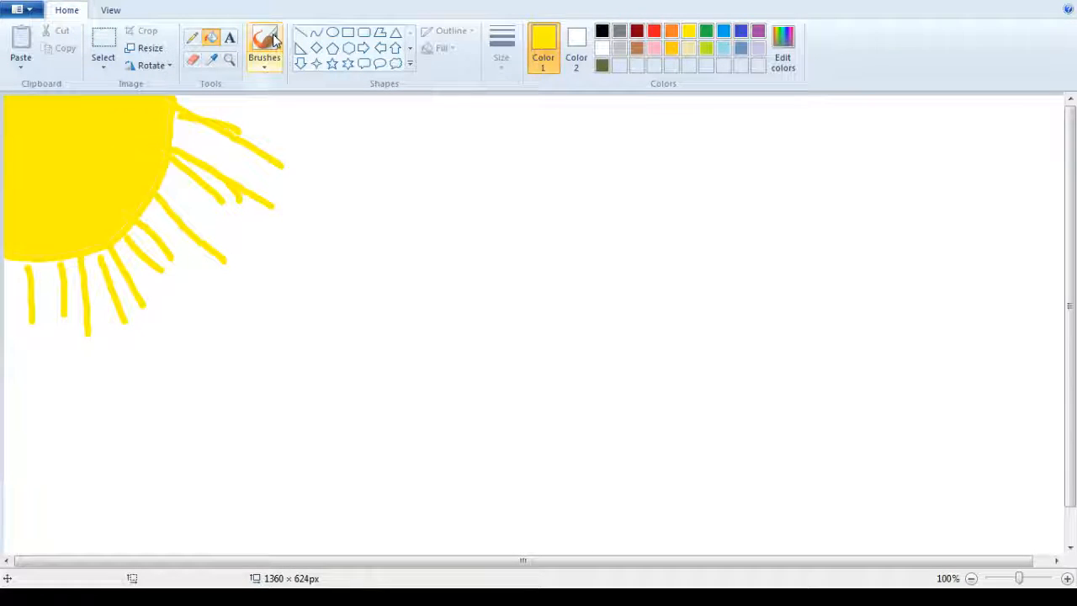
- Draw black sunglasses frames across the sun and fill the lenses black
{"action": "left_click", "coordinate": [602, 32]}
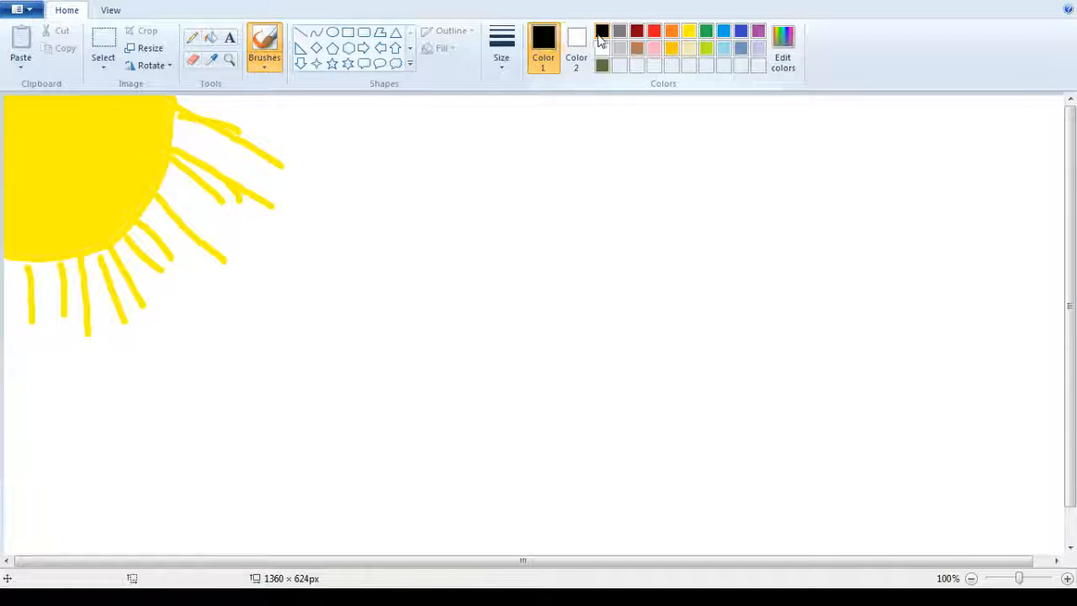
{"action": "left_click_drag", "start_coordinate": [66, 115], "coordinate": [176, 114]}
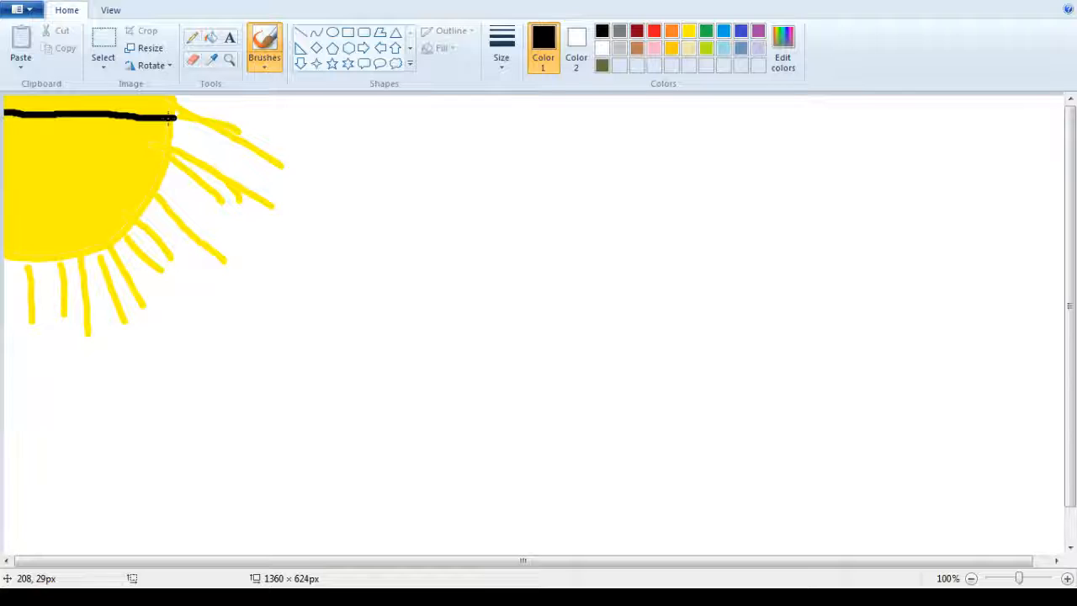
{"action": "left_click_drag", "start_coordinate": [171, 118], "coordinate": [110, 160]}
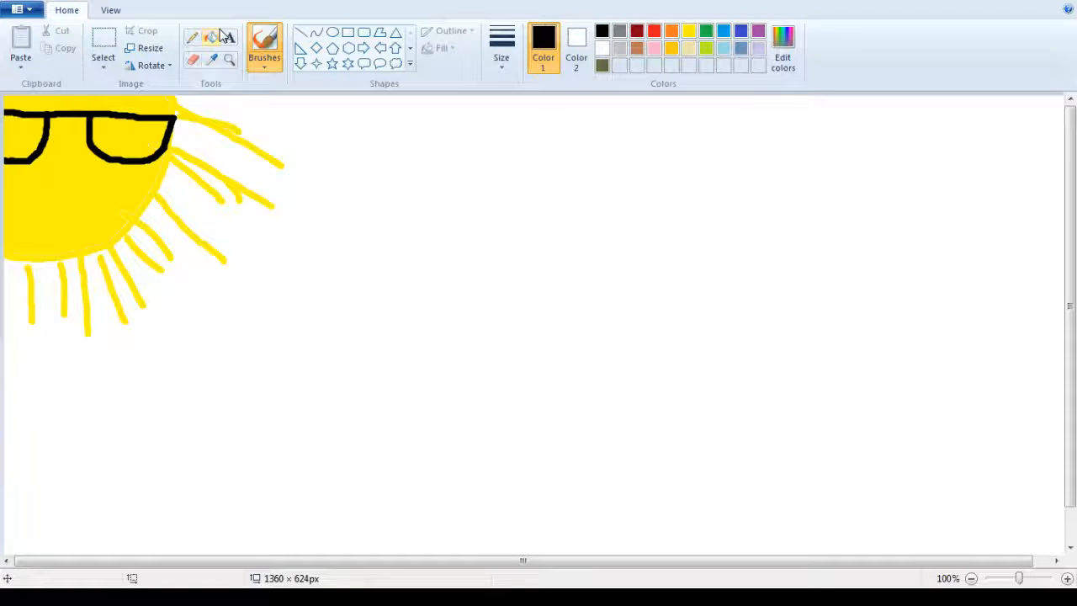
{"action": "left_click", "coordinate": [211, 37]}
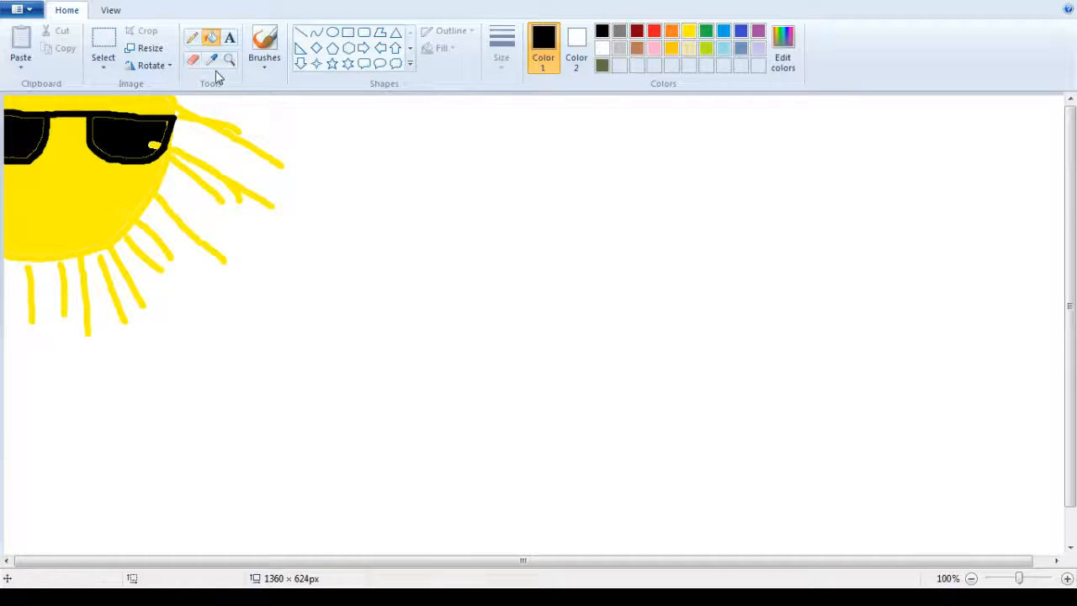
{"action": "left_click", "coordinate": [264, 42]}
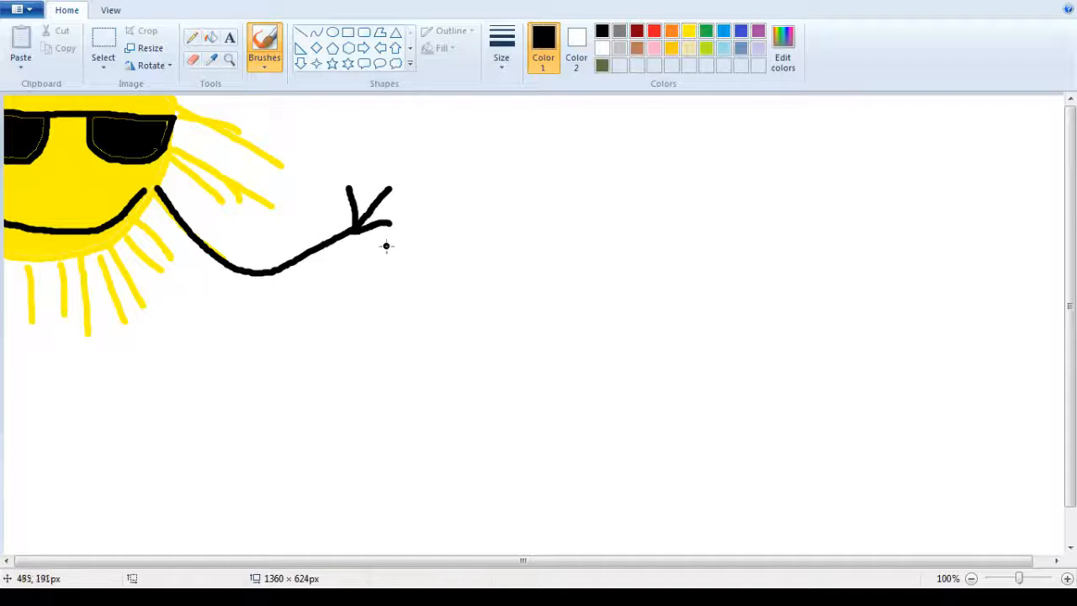
{"action": "mouse_move", "coordinate": [367, 327]}
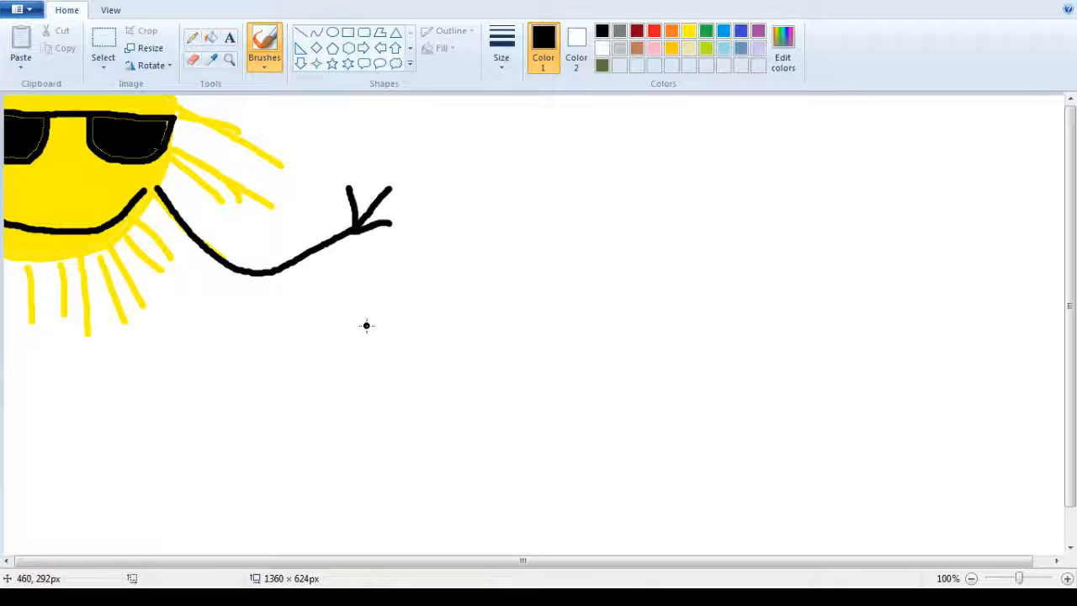
- Scroll the canvas left to bring the sun back into view
{"action": "scroll", "scroll_direction": "left", "scroll_amount": 3}
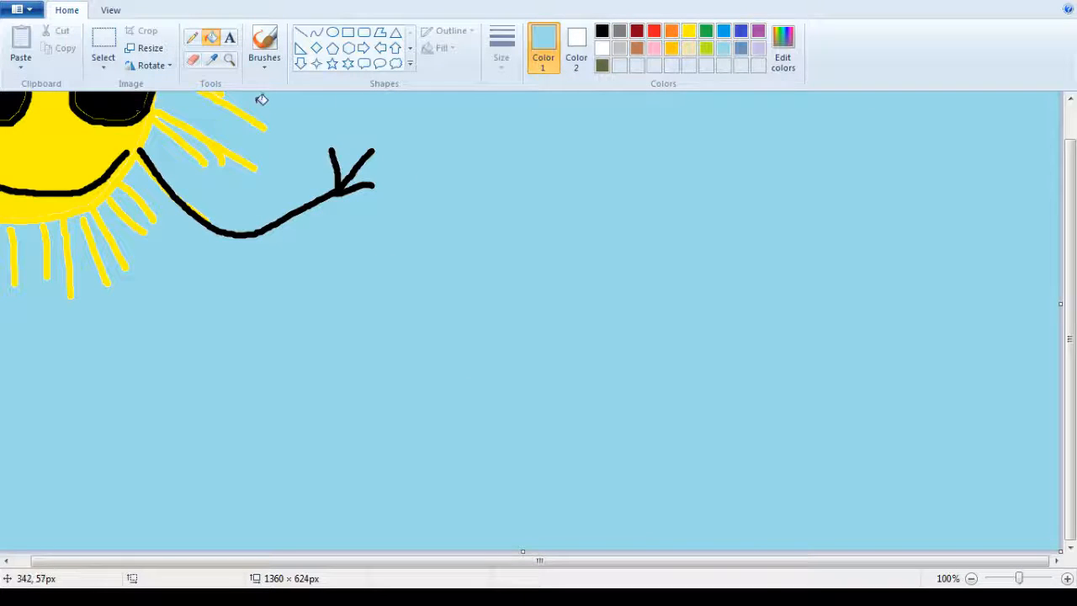
- Return to the brush and stroke a green rolling hill across the bottom of the canvas
{"action": "left_click", "coordinate": [264, 42]}
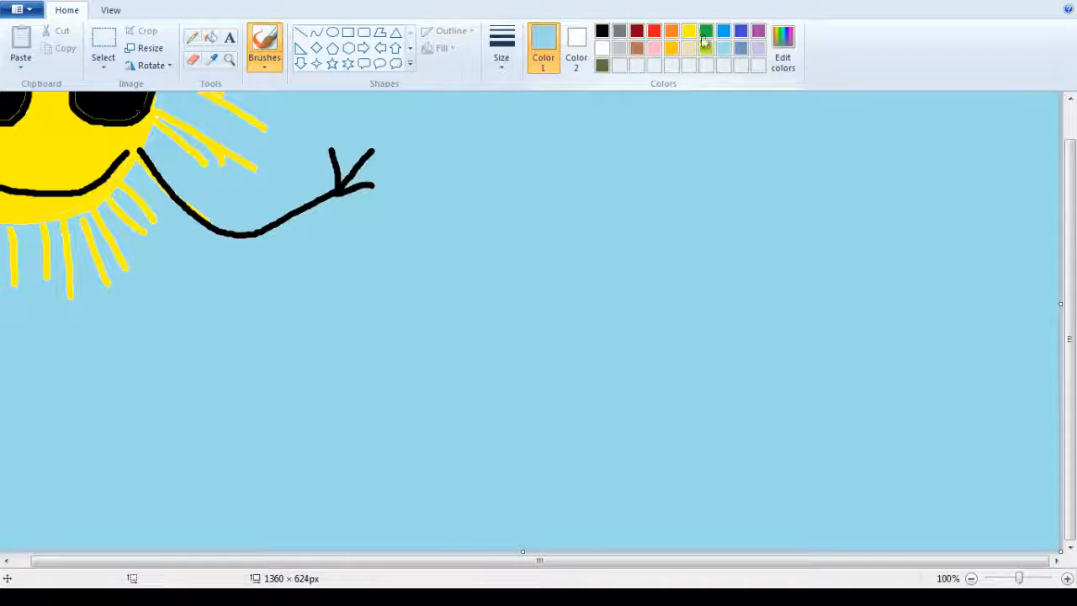
{"action": "left_click_drag", "start_coordinate": [878, 461], "coordinate": [1060, 458]}
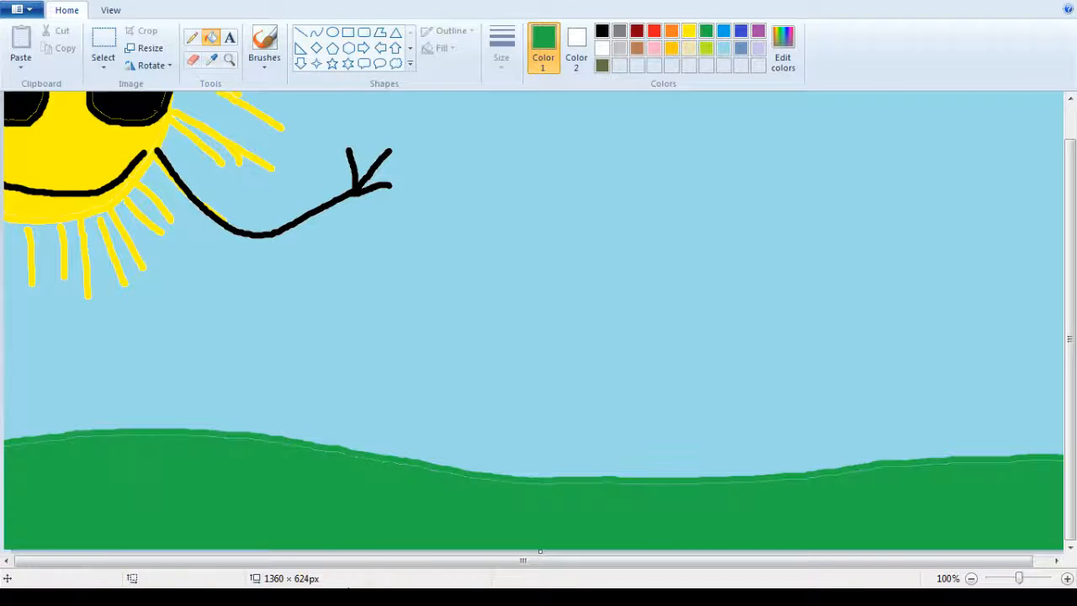
- Draw the black stick figure's body and leg beneath its round smiling head
{"action": "scroll", "scroll_direction": "down", "scroll_amount": 3}
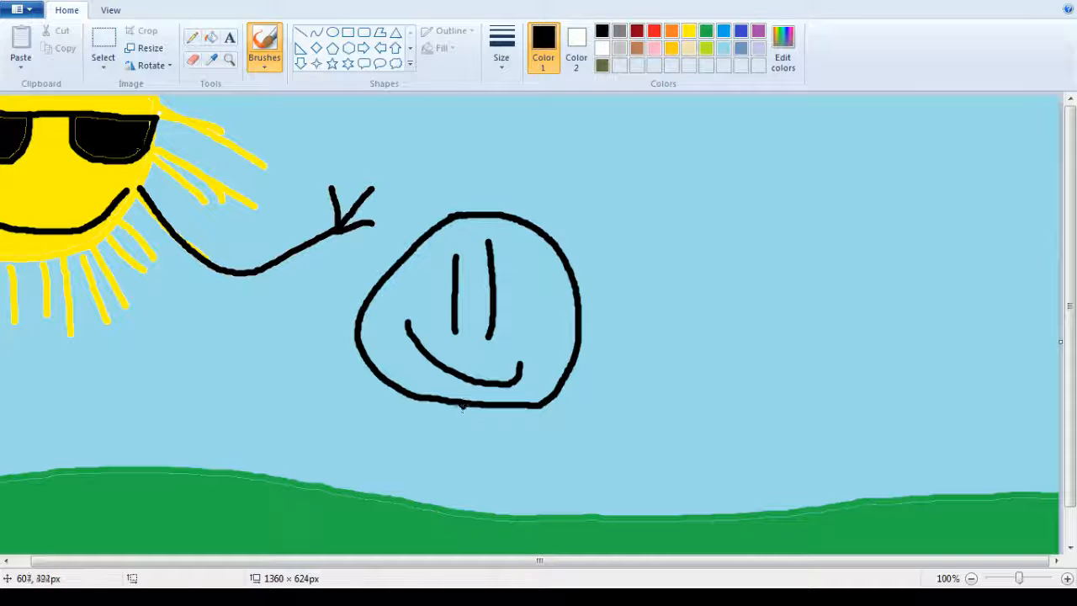
{"action": "left_click_drag", "start_coordinate": [462, 413], "coordinate": [424, 530]}
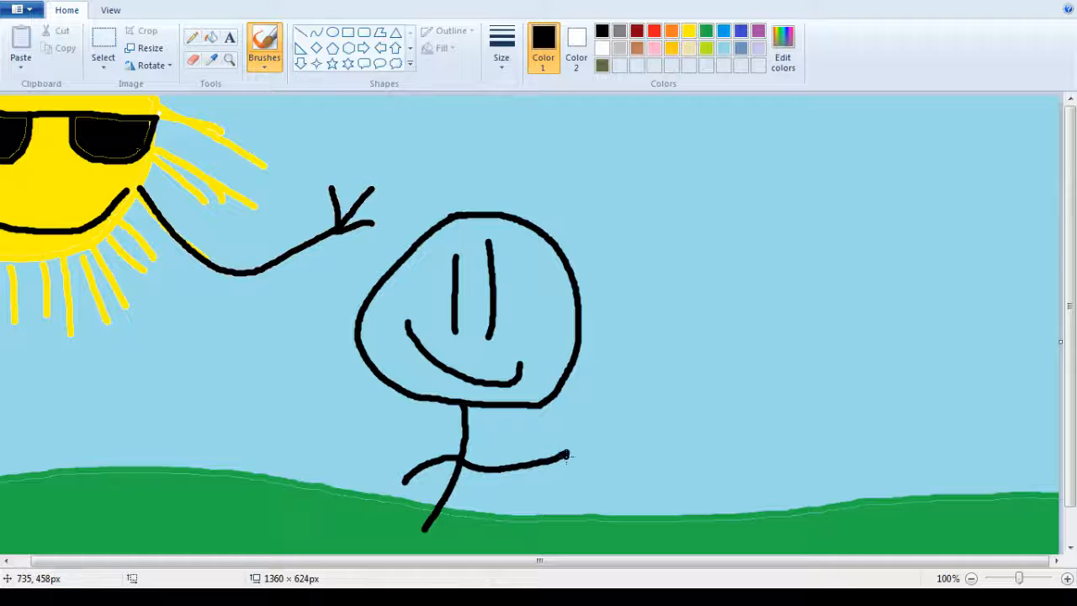
{"action": "left_click_drag", "start_coordinate": [564, 457], "coordinate": [572, 441]}
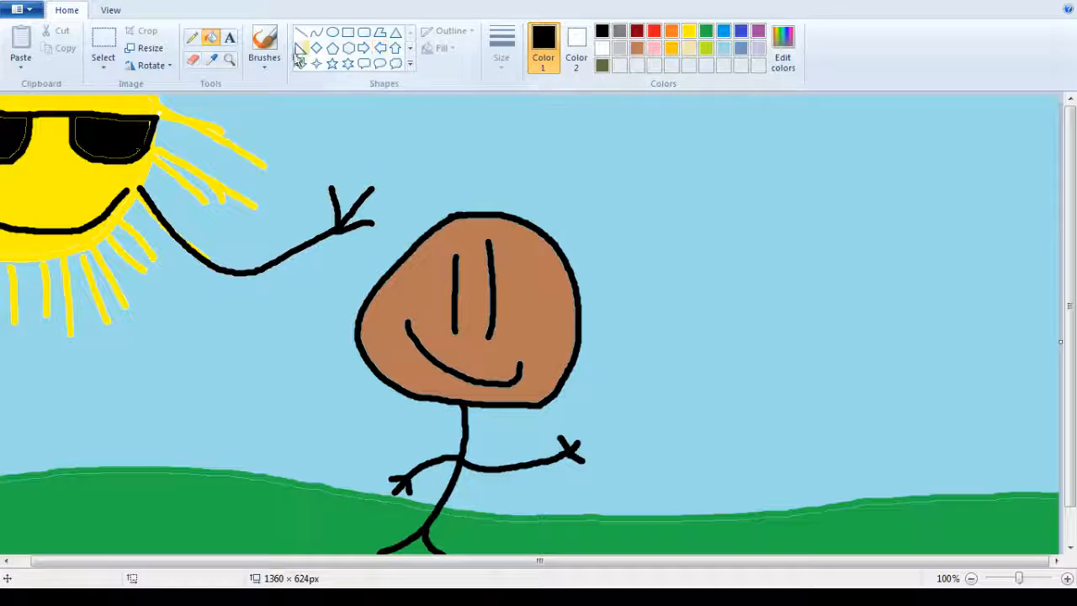
- Switch back to the Brushes tool after filling the face brown
{"action": "left_click", "coordinate": [265, 42]}
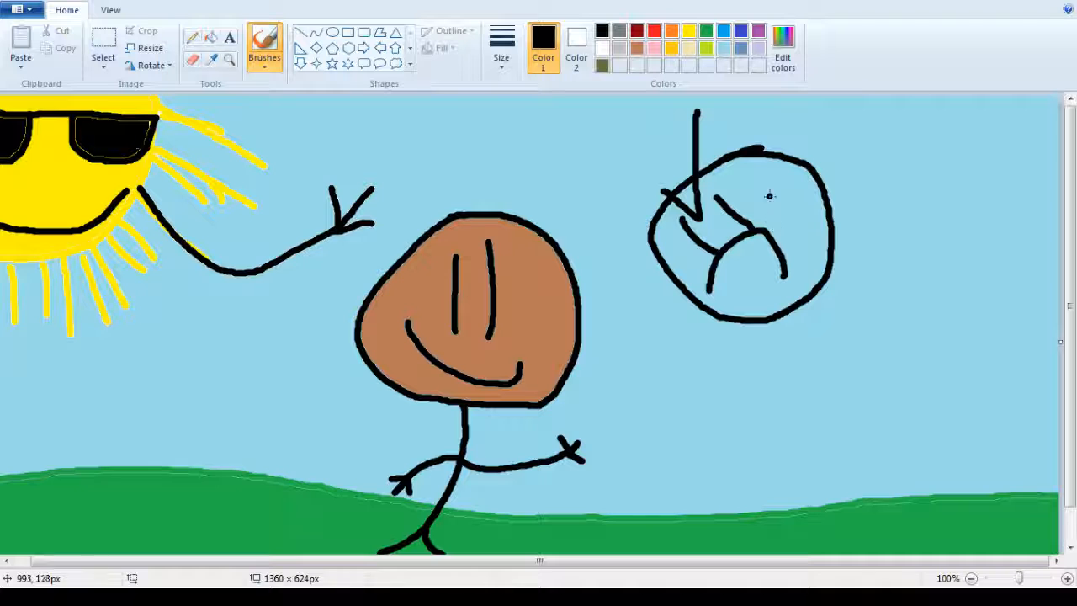
{"action": "mouse_move", "coordinate": [765, 149]}
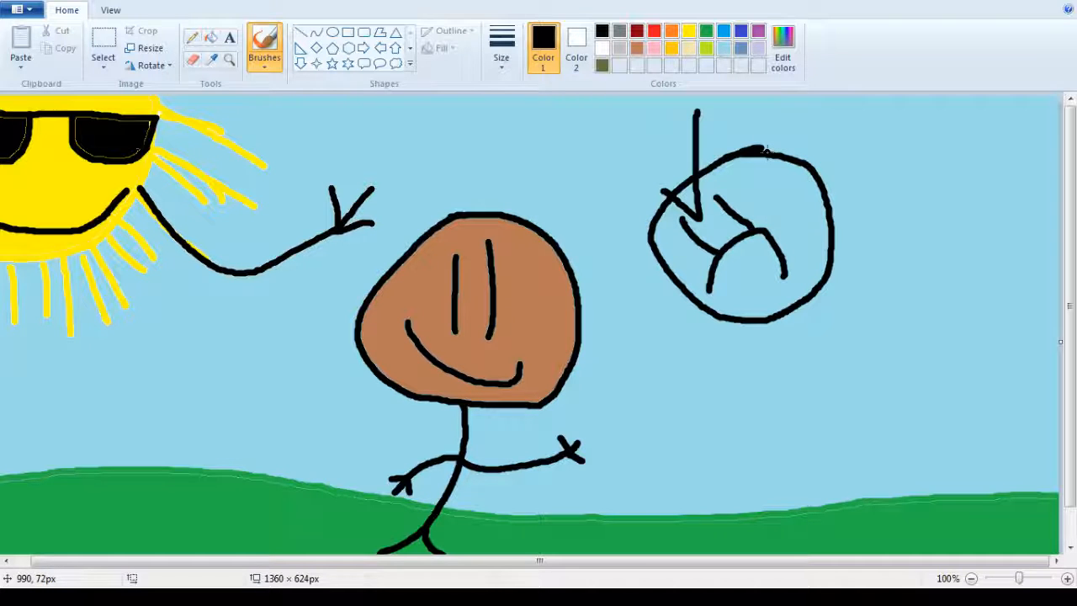
- Draw the tall figure's long curving body and reaching arm, with angry scribble marks near 'Heck'
{"action": "left_click_drag", "start_coordinate": [782, 148], "coordinate": [902, 417]}
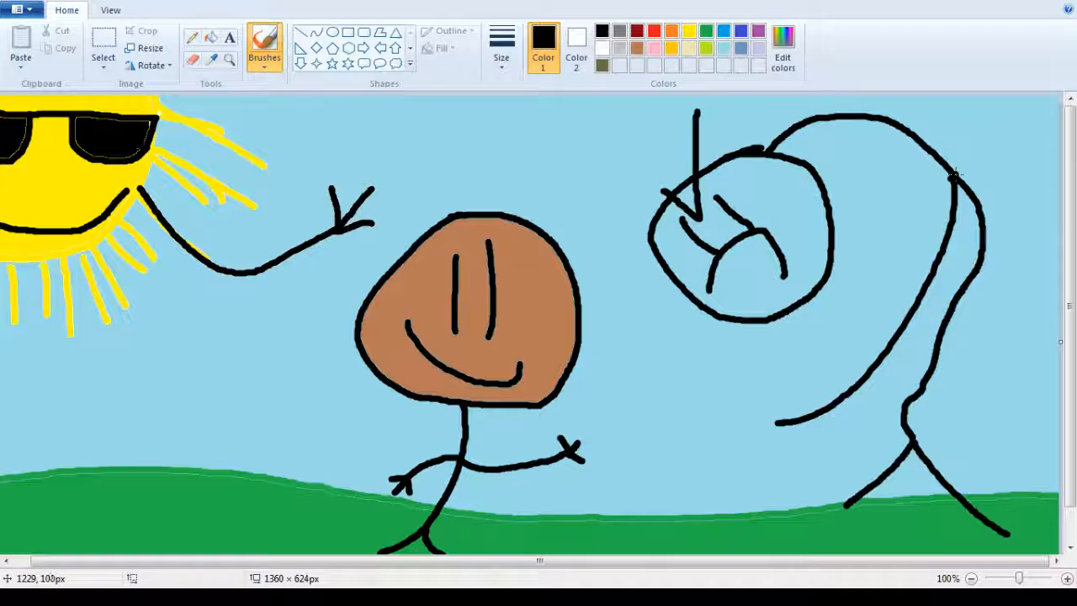
{"action": "left_click_drag", "start_coordinate": [951, 177], "coordinate": [993, 127]}
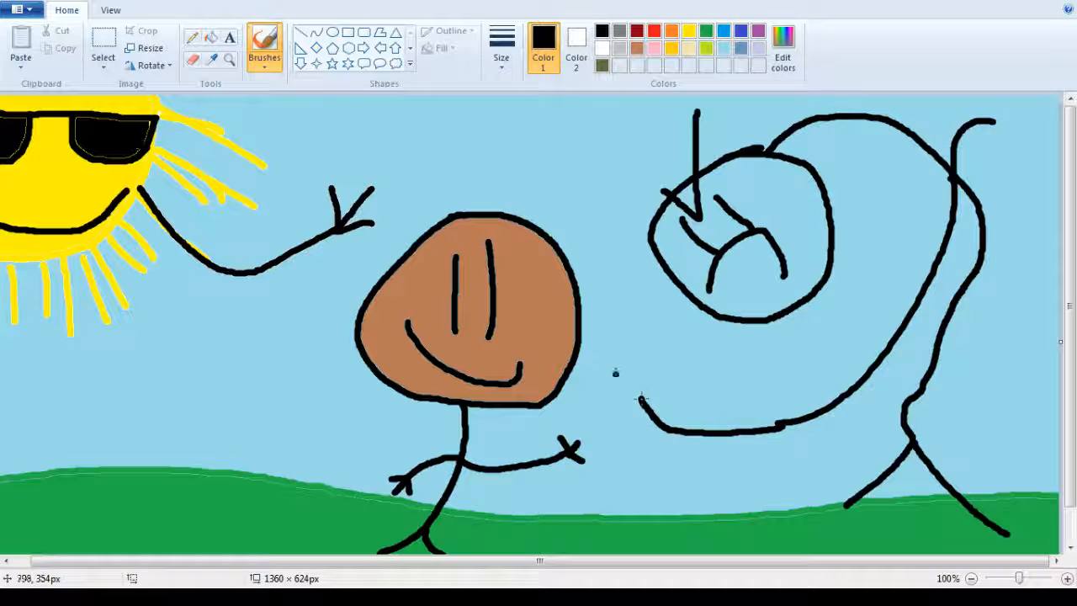
{"action": "mouse_move", "coordinate": [631, 367]}
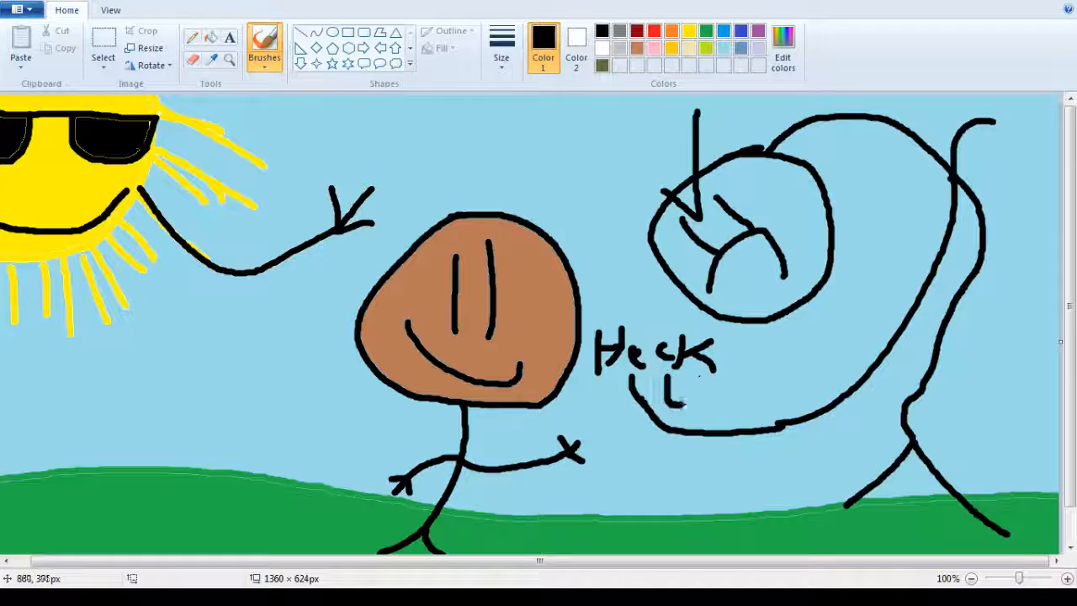
{"action": "left_click_drag", "start_coordinate": [673, 396], "coordinate": [757, 362]}
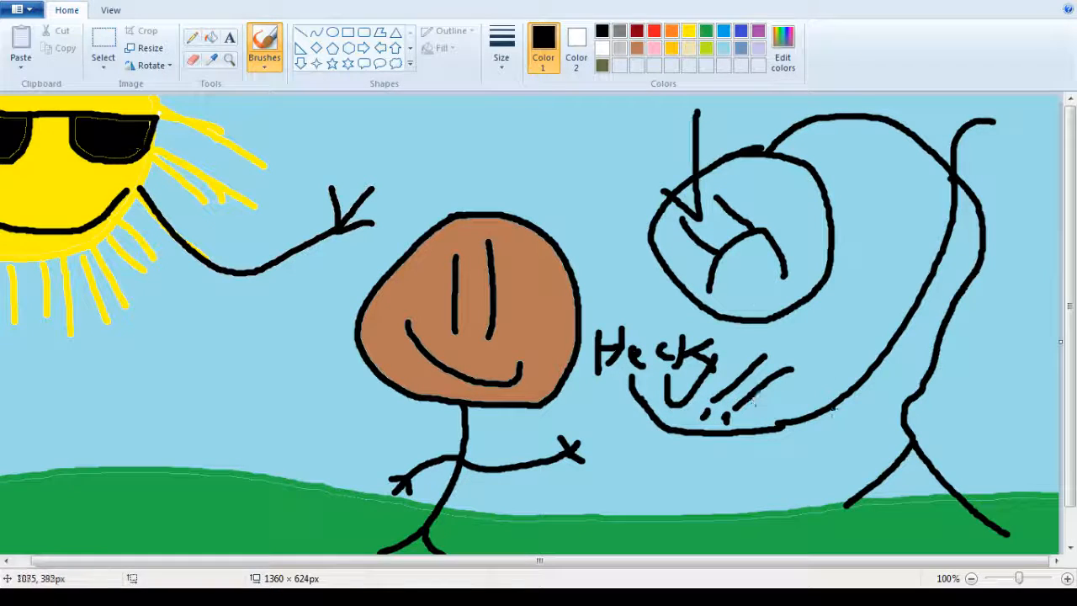
{"action": "left_click", "coordinate": [774, 286]}
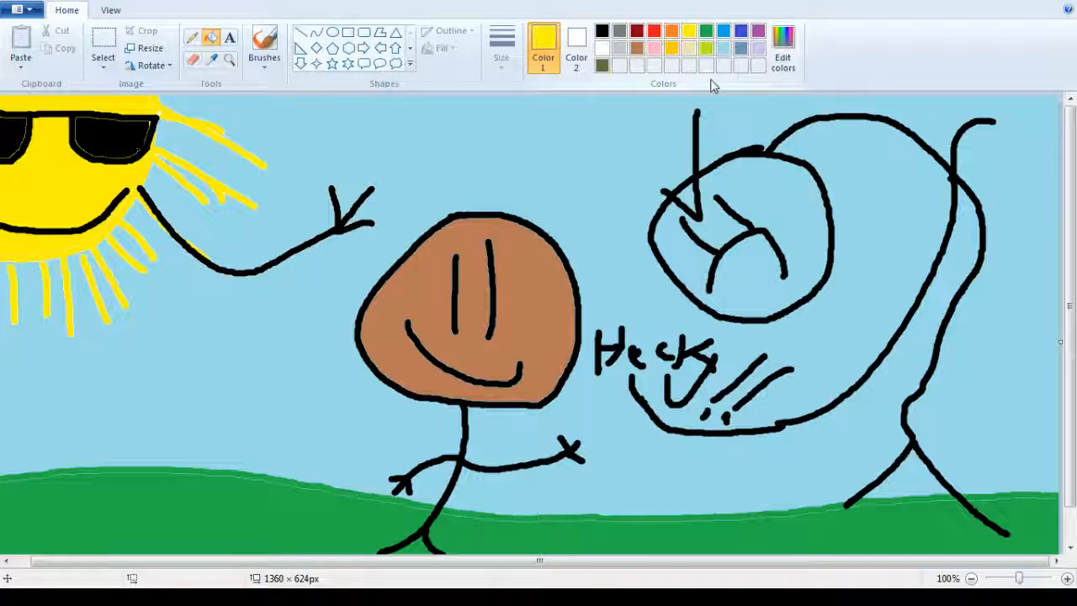
- Fill the tall figure's frowning head purple, then return to black brush lines
{"action": "left_click", "coordinate": [783, 49]}
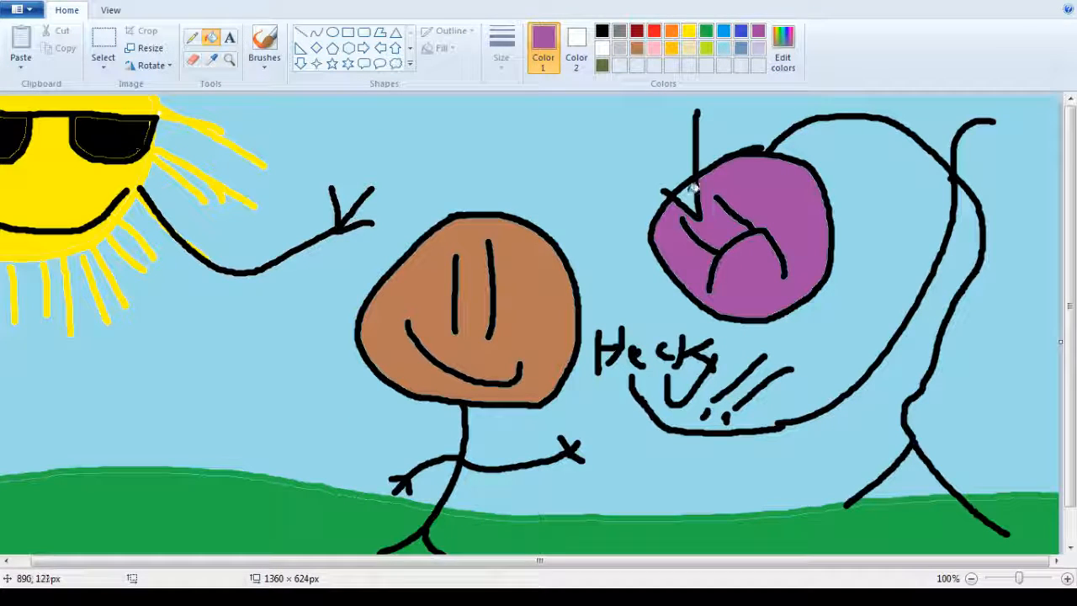
{"action": "left_click", "coordinate": [262, 42]}
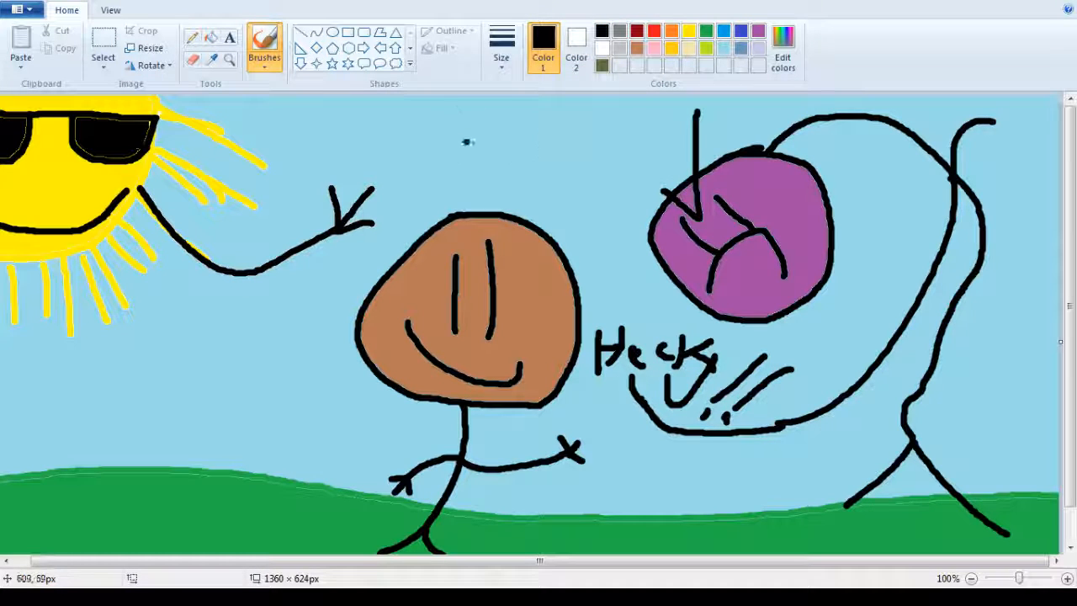
- Handwrite "Barnd" with an arrow above the purple head and "Phred" beside the brown figure
{"action": "left_click_drag", "start_coordinate": [438, 121], "coordinate": [437, 176]}
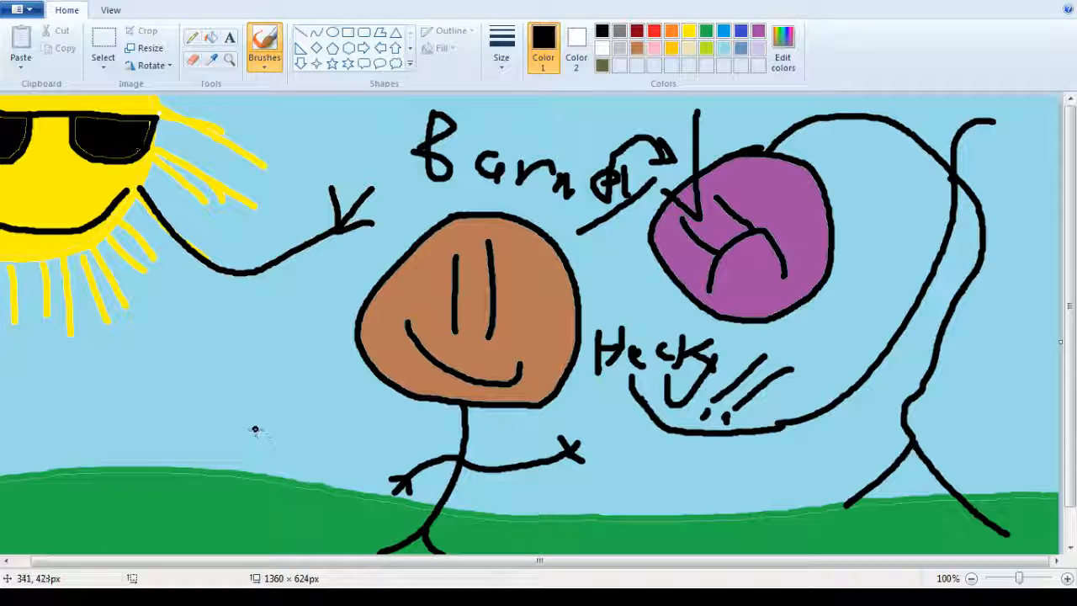
{"action": "mouse_move", "coordinate": [195, 356]}
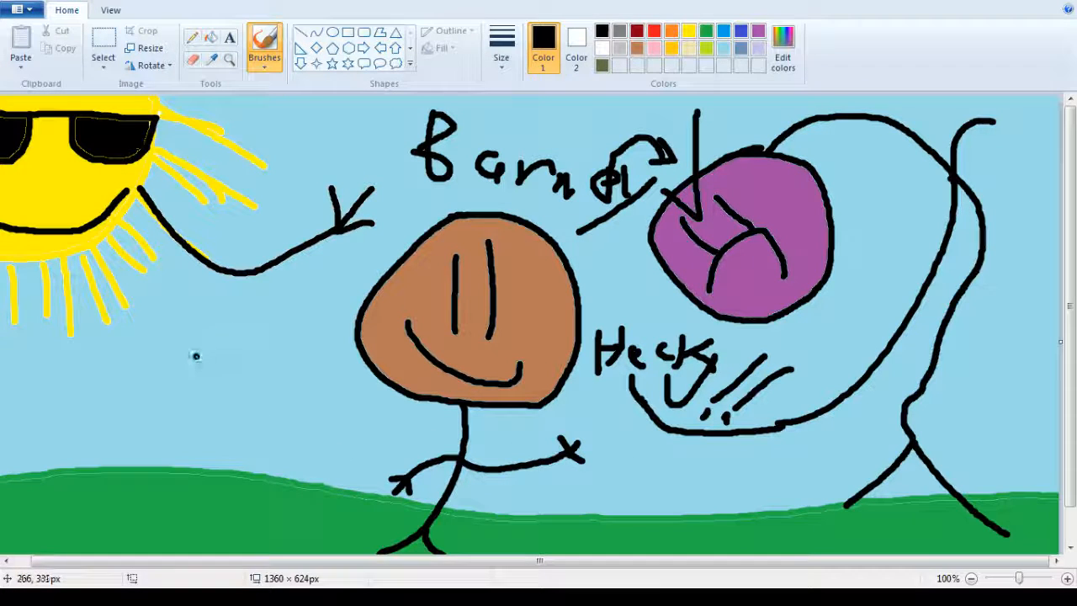
{"action": "left_click_drag", "start_coordinate": [168, 303], "coordinate": [181, 371]}
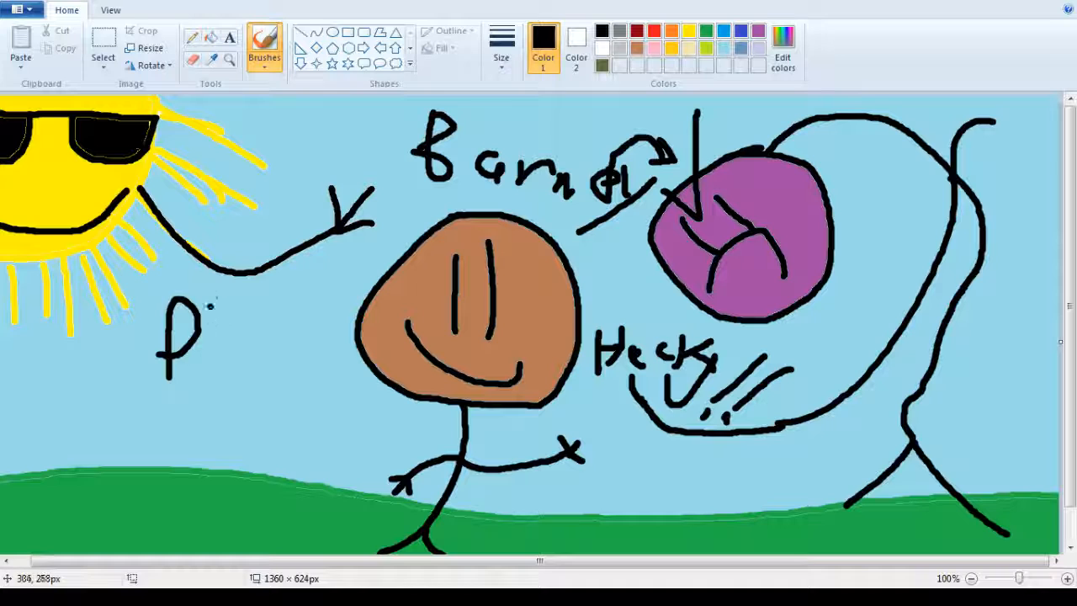
{"action": "left_click_drag", "start_coordinate": [202, 303], "coordinate": [337, 412]}
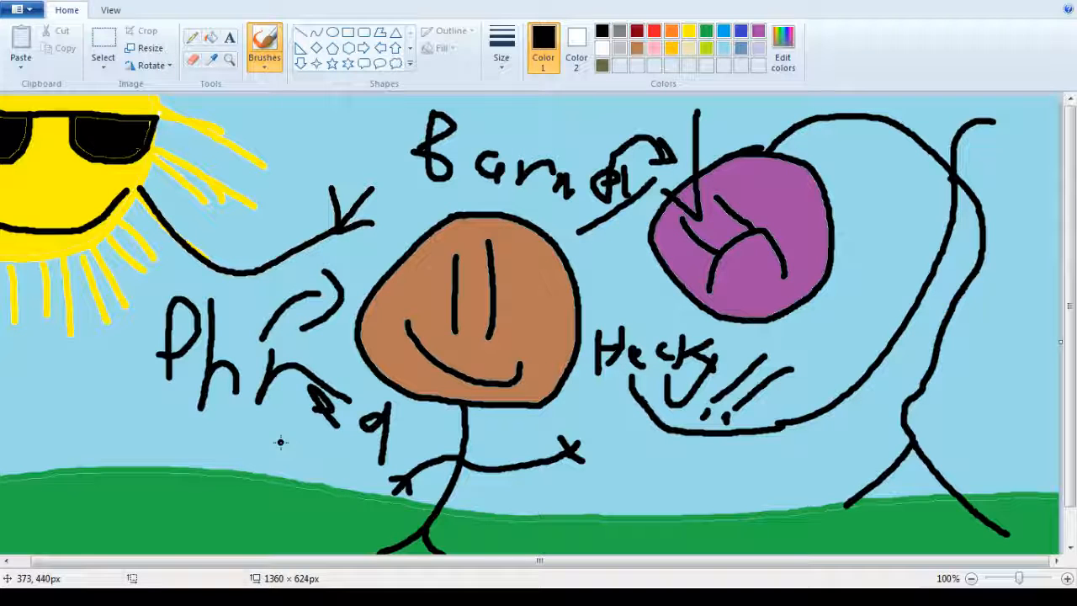
{"action": "mouse_move", "coordinate": [284, 183]}
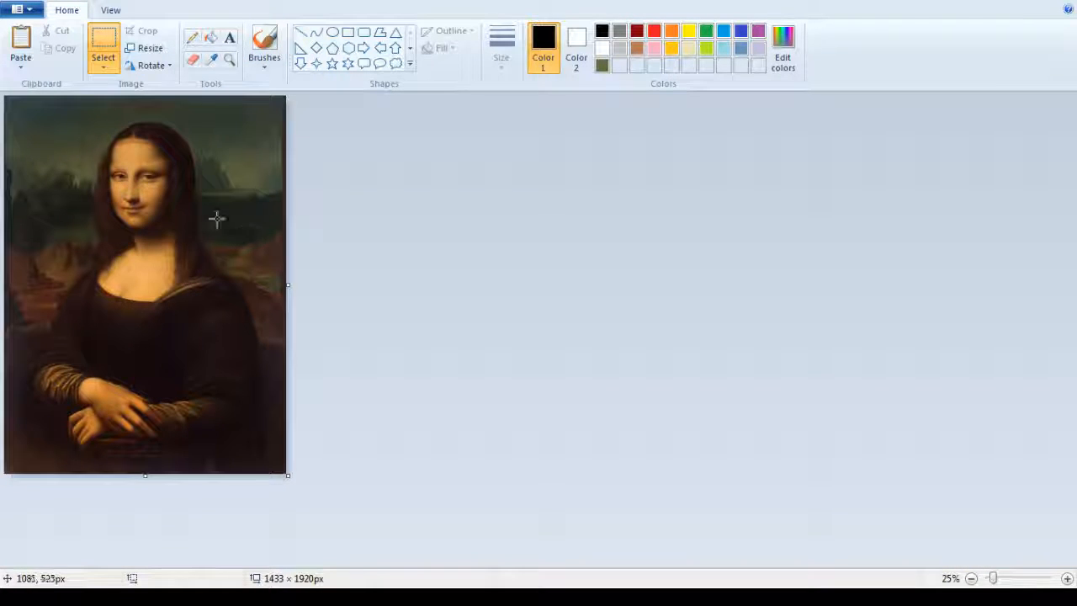
- Zoom in twice on the 1433 × 1920 Mona Lisa image to view her face closely
{"action": "left_click", "coordinate": [1070, 579]}
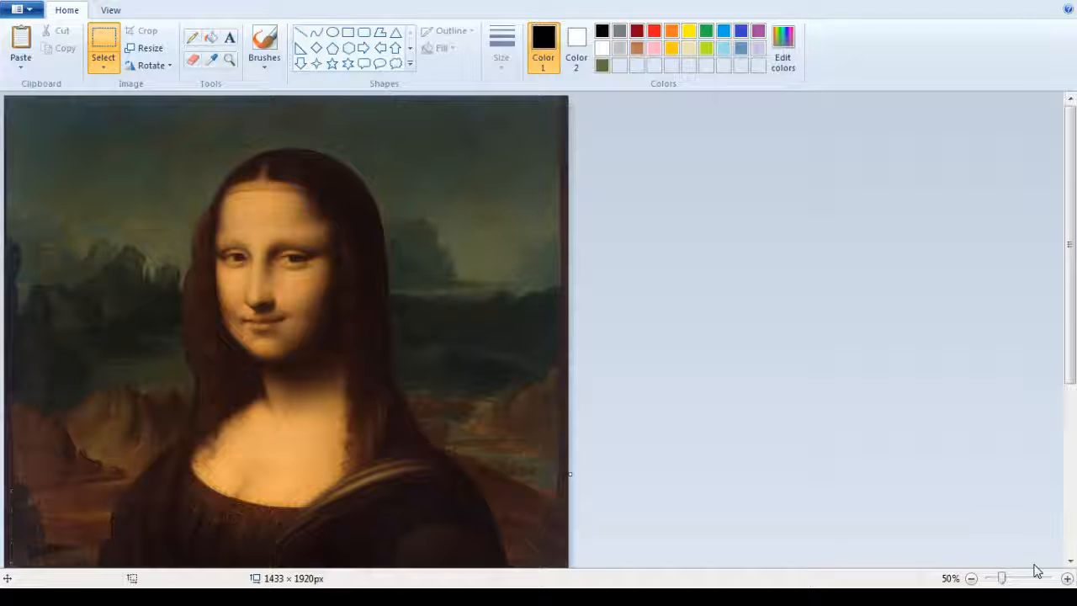
{"action": "left_click", "coordinate": [1070, 579]}
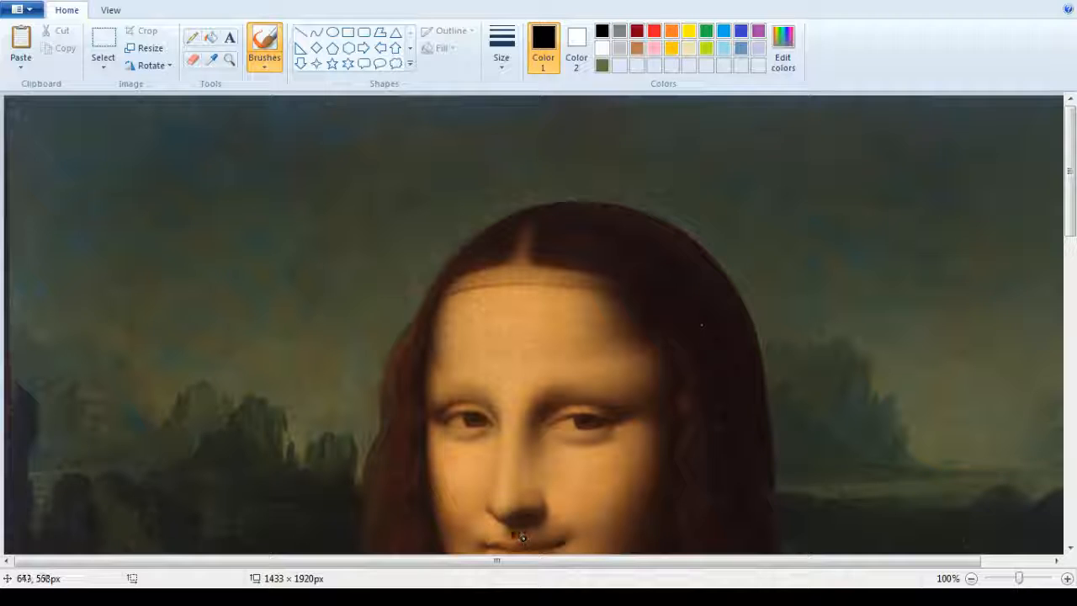
- Draw a small black moustache under the Mona Lisa's nose with two short strokes
{"action": "left_click_drag", "start_coordinate": [492, 539], "coordinate": [518, 538]}
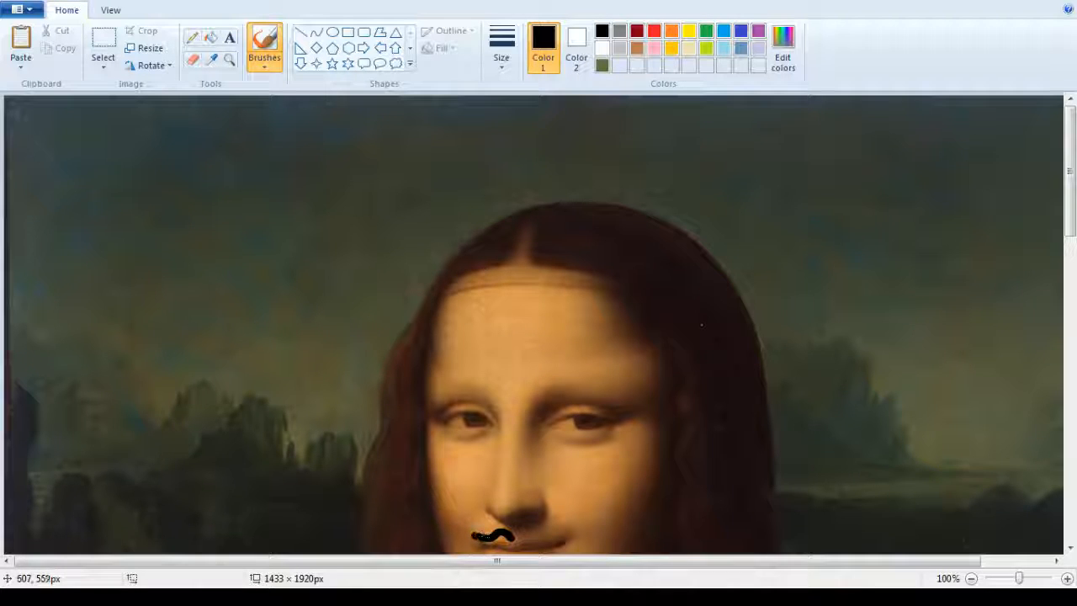
{"action": "left_click_drag", "start_coordinate": [496, 532], "coordinate": [538, 532]}
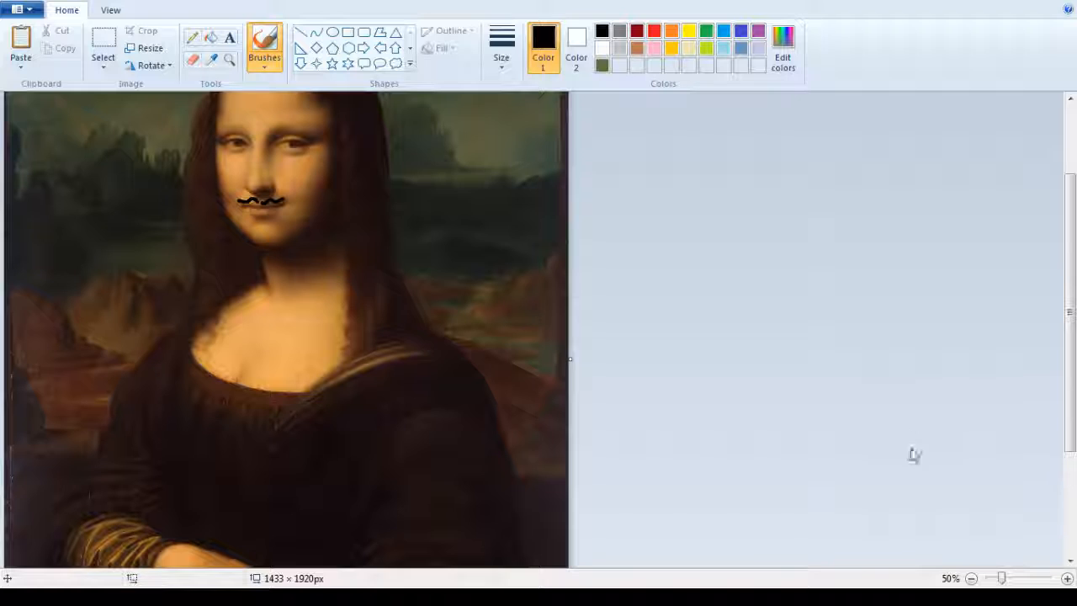
{"action": "left_click", "coordinate": [971, 579]}
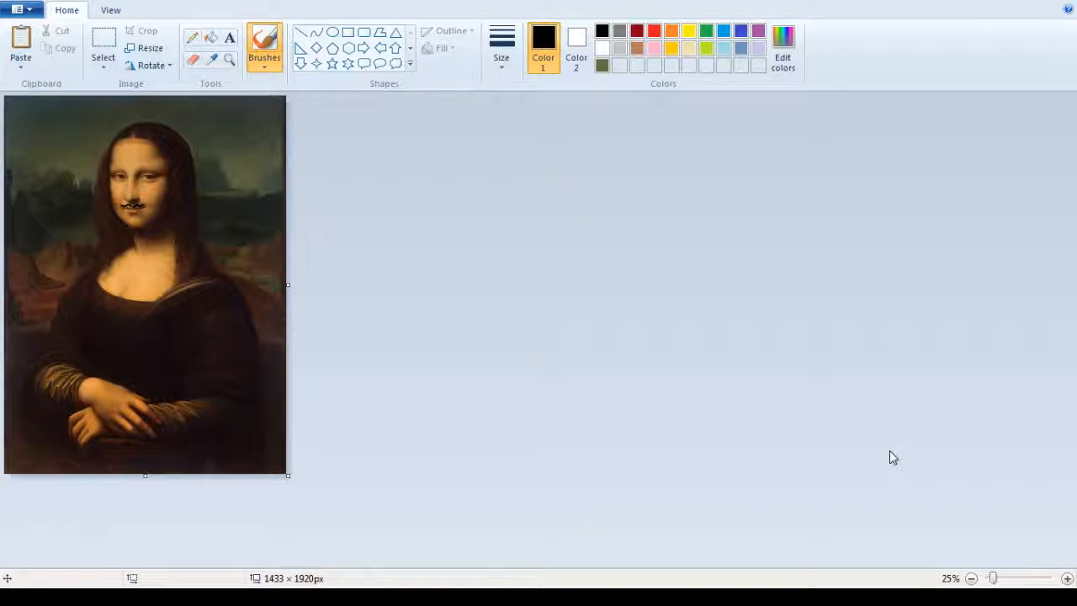
{"action": "mouse_move", "coordinate": [684, 111]}
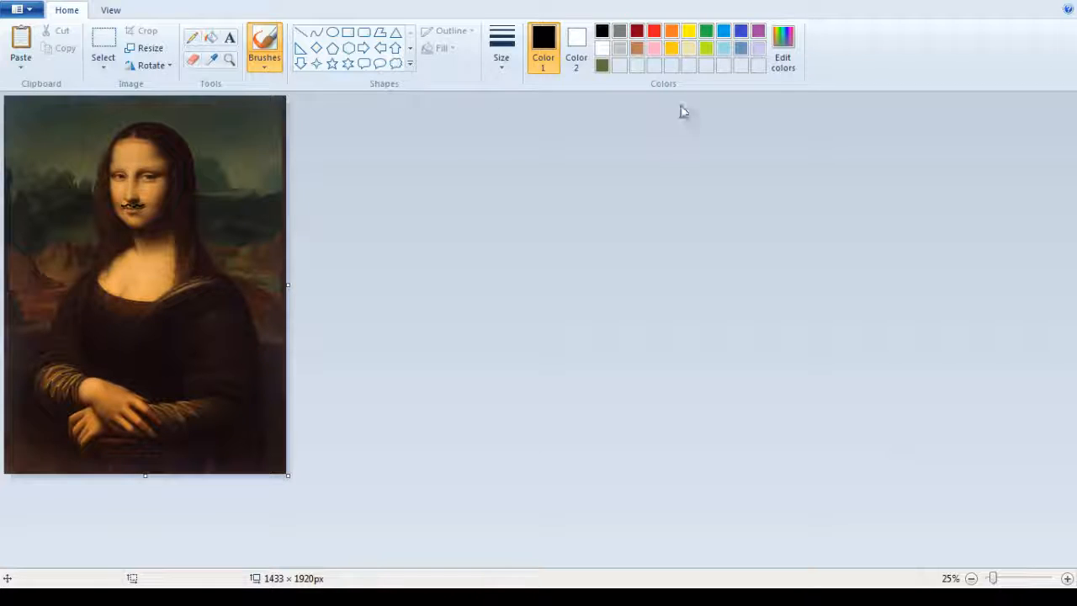
{"action": "mouse_move", "coordinate": [789, 316]}
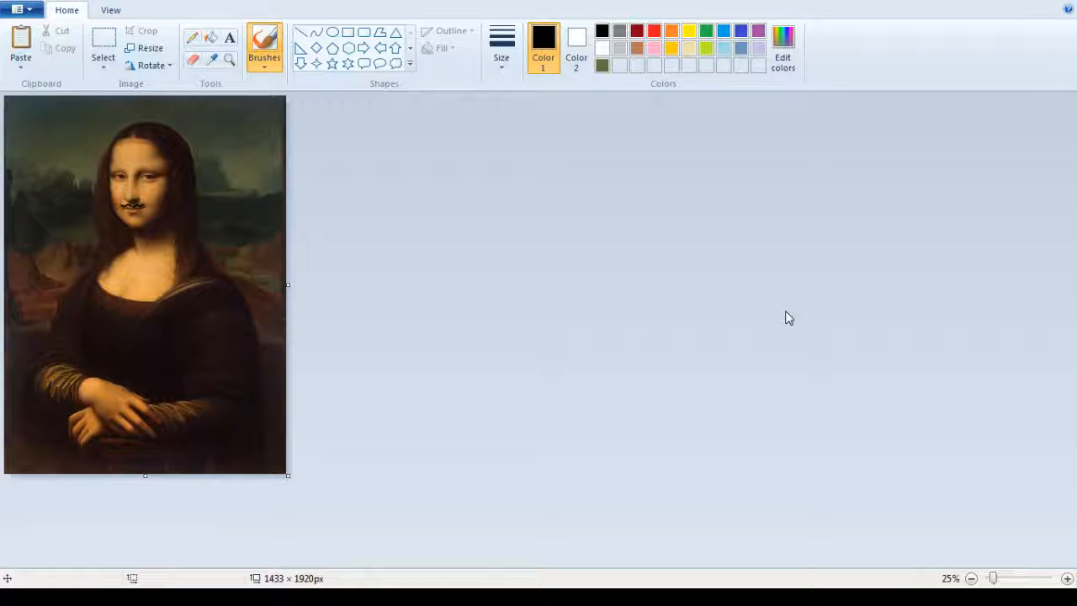
{"action": "mouse_move", "coordinate": [479, 420]}
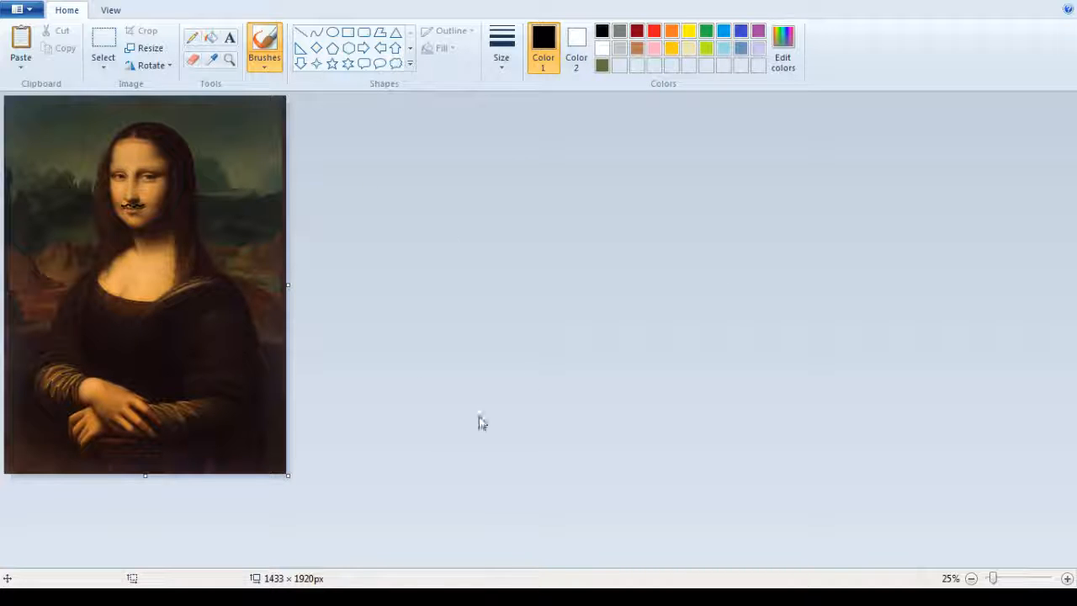